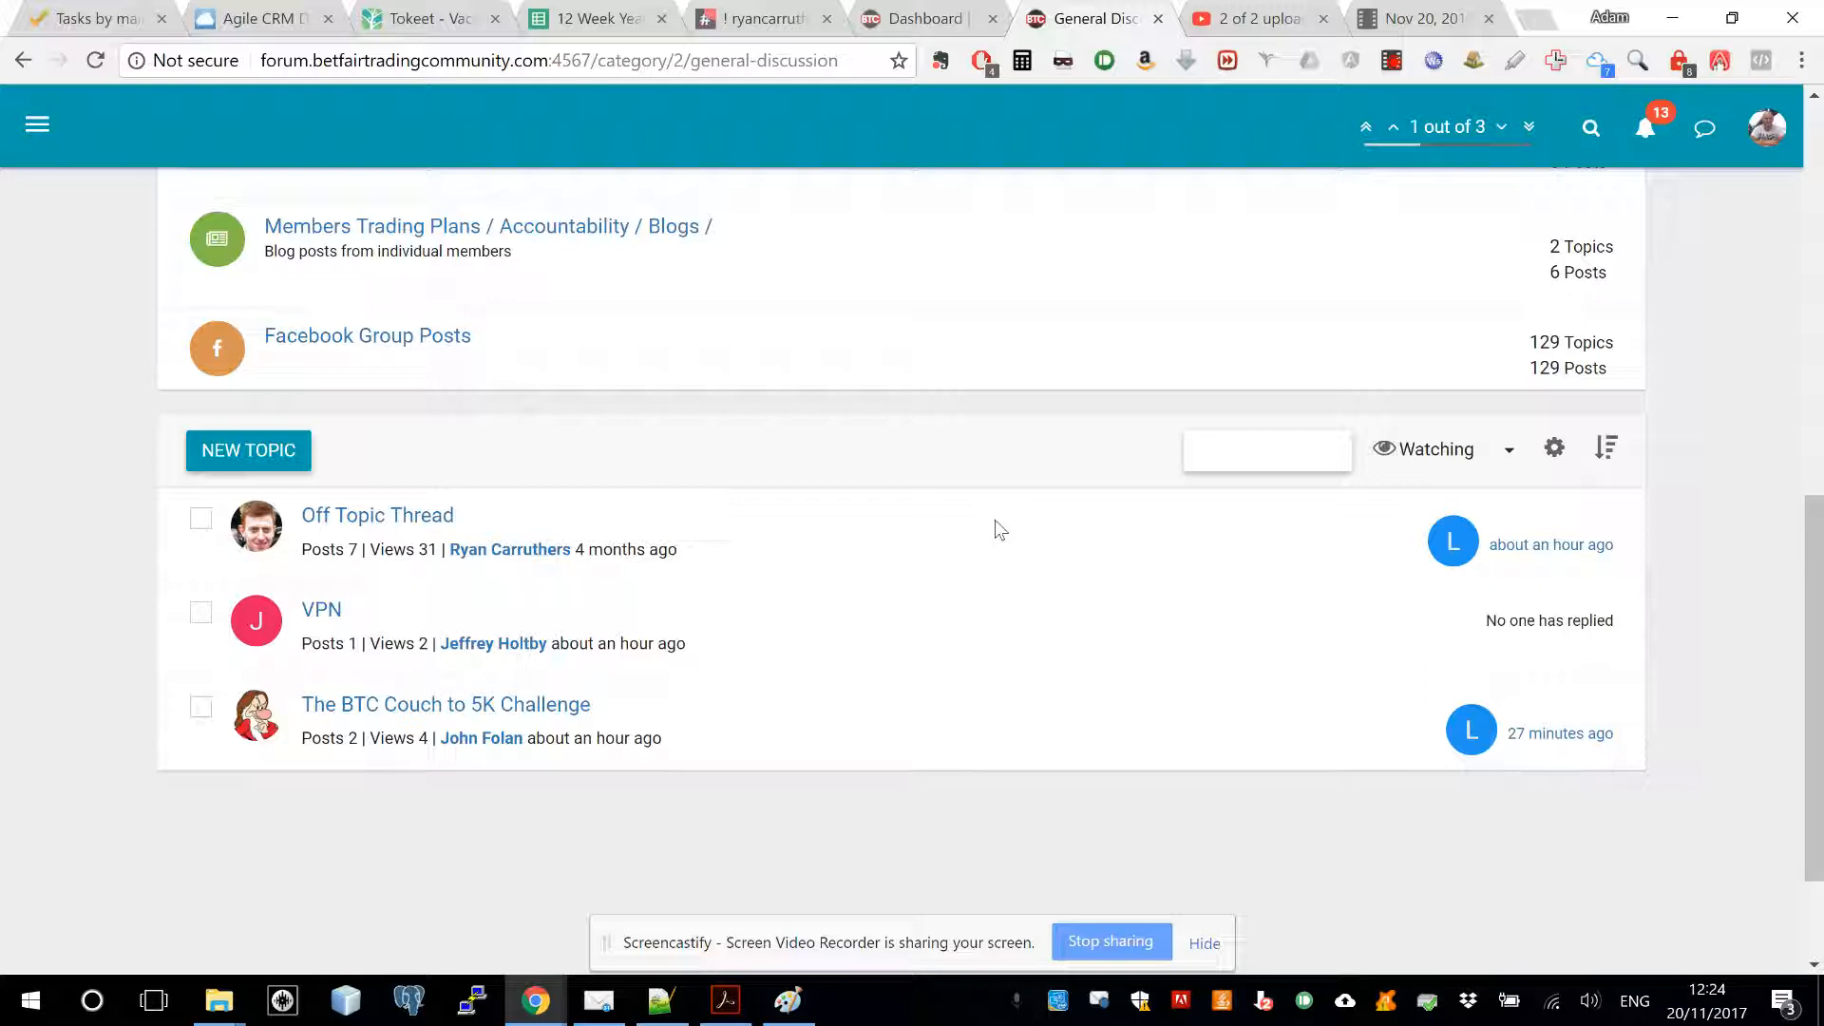
pyautogui.moveTo(920, 635)
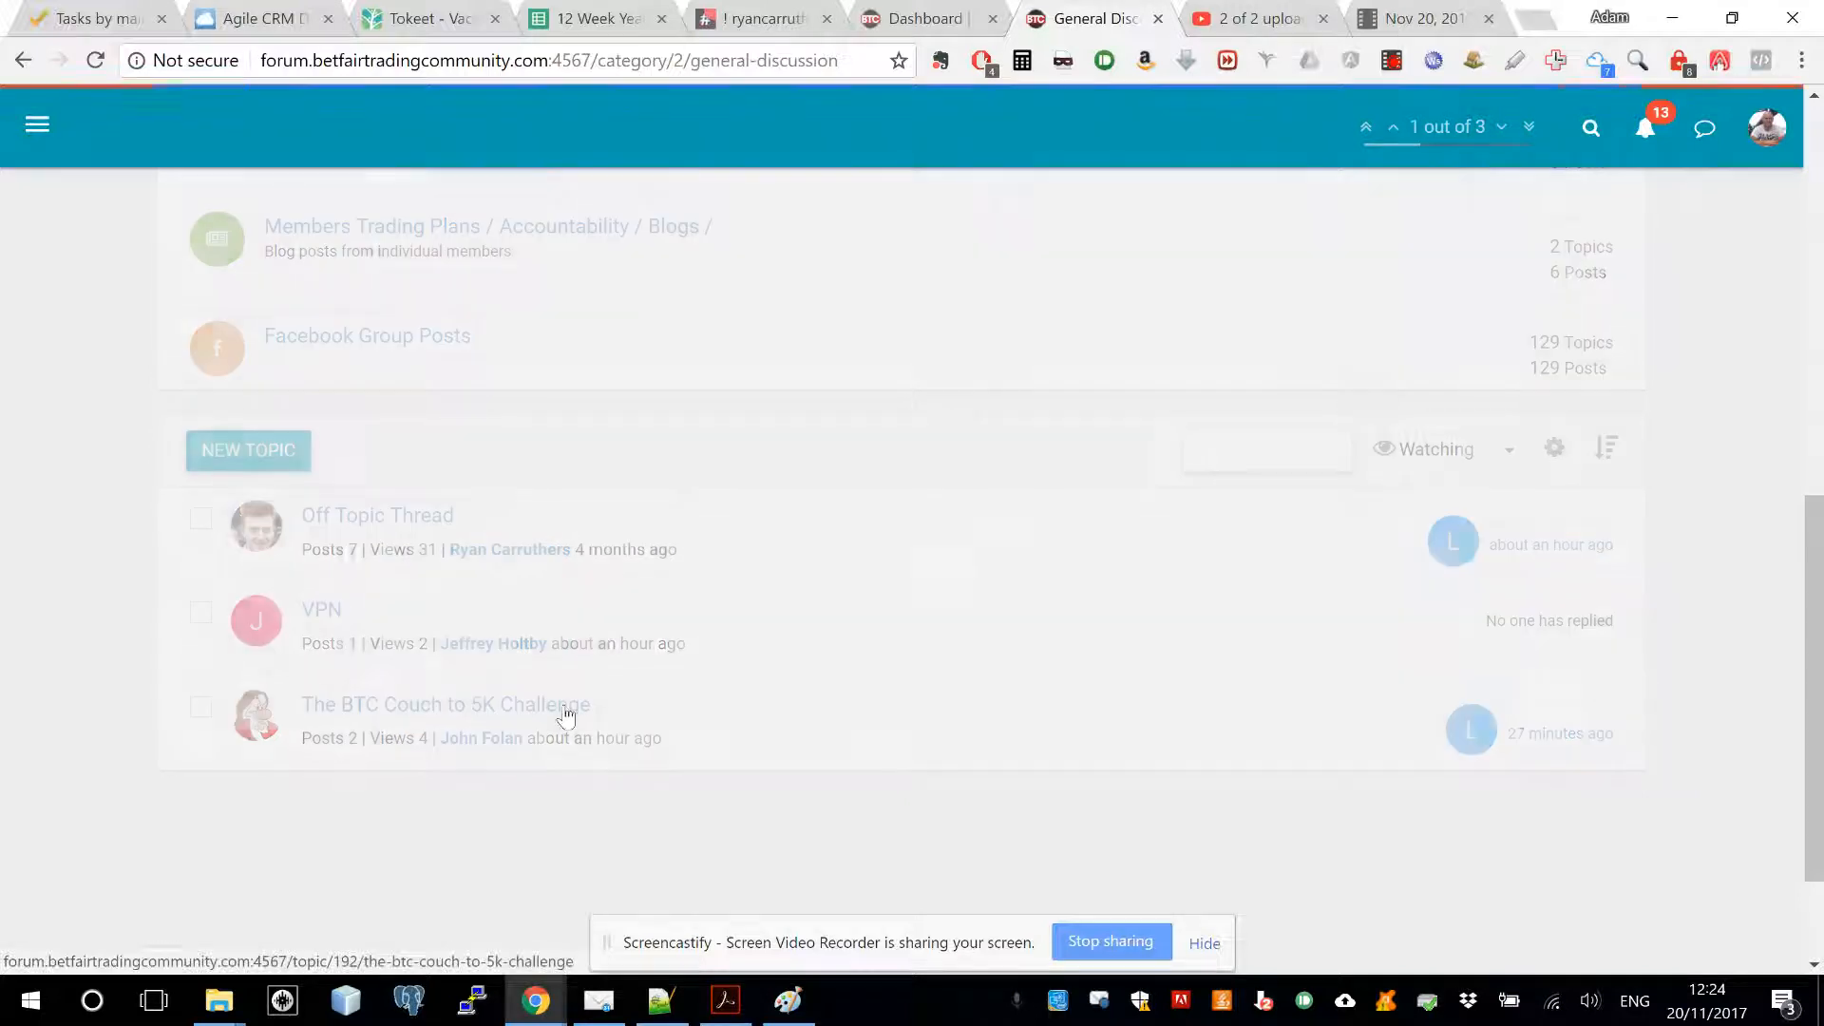
# - Open 'The BTC Couch to 5K Challenge' topic from the General Discussion list
pyautogui.click(444, 703)
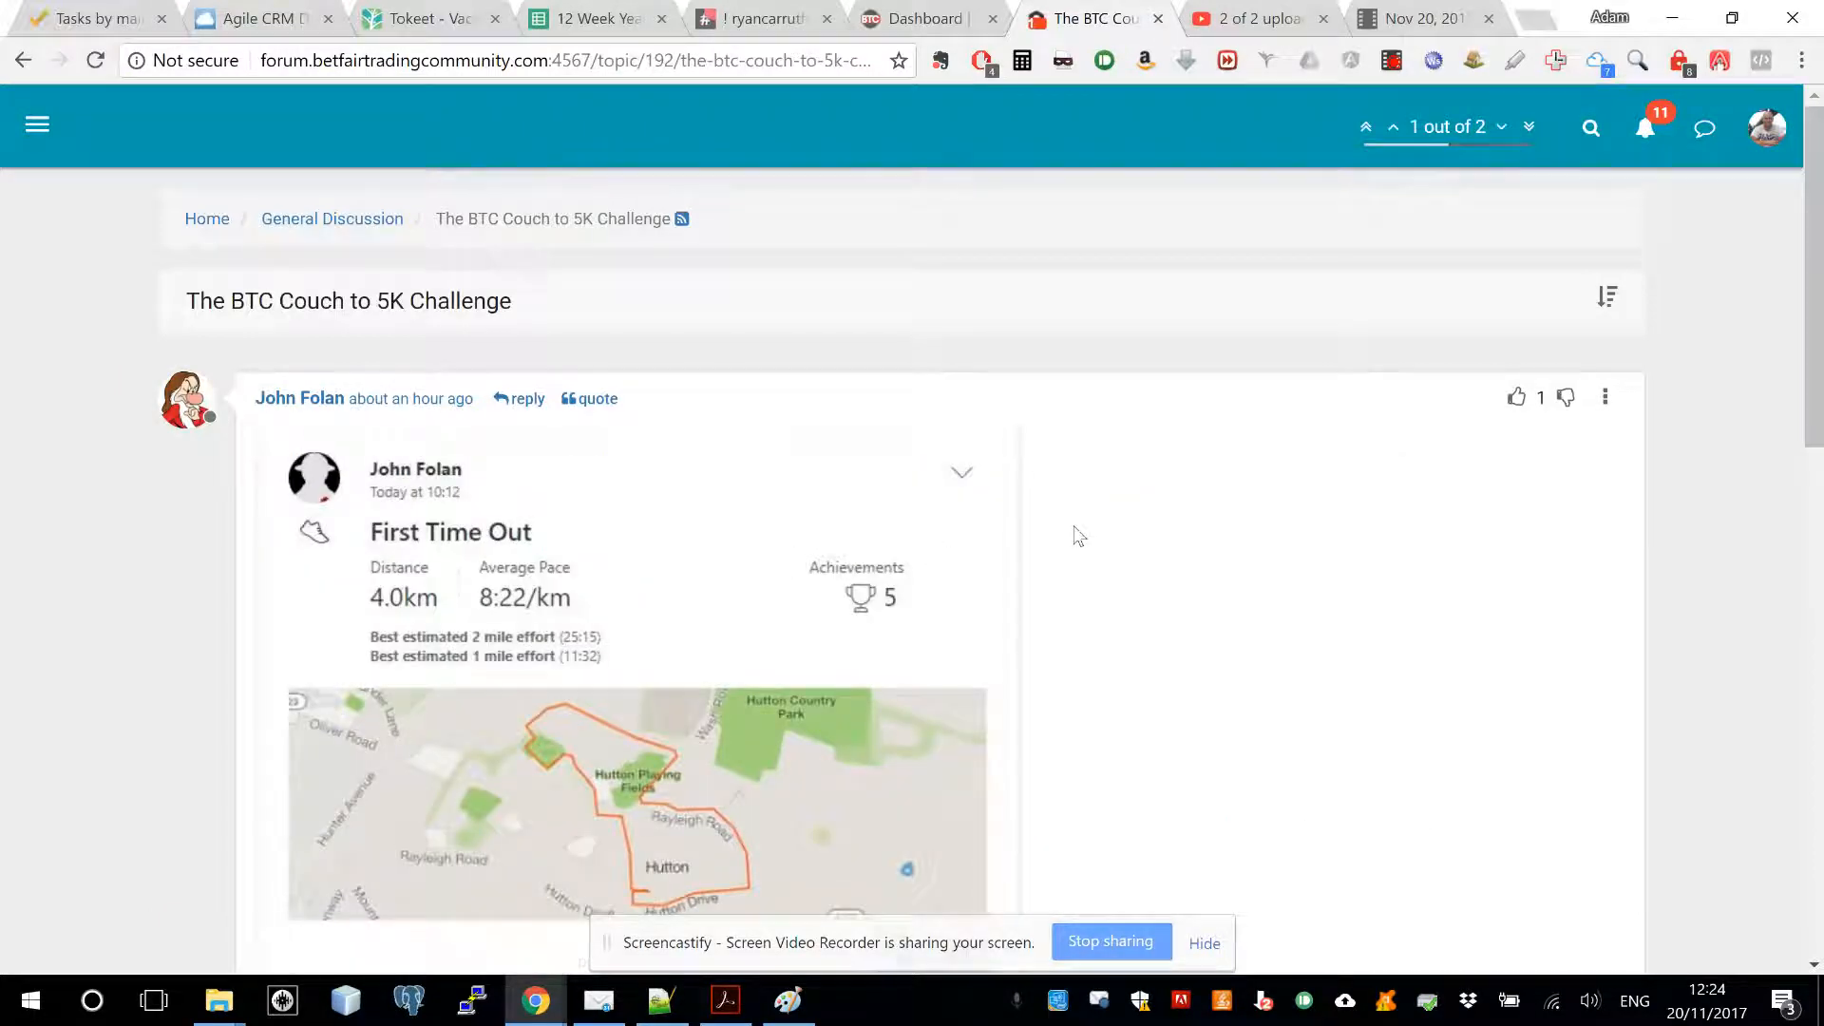
pyautogui.moveTo(1370, 401)
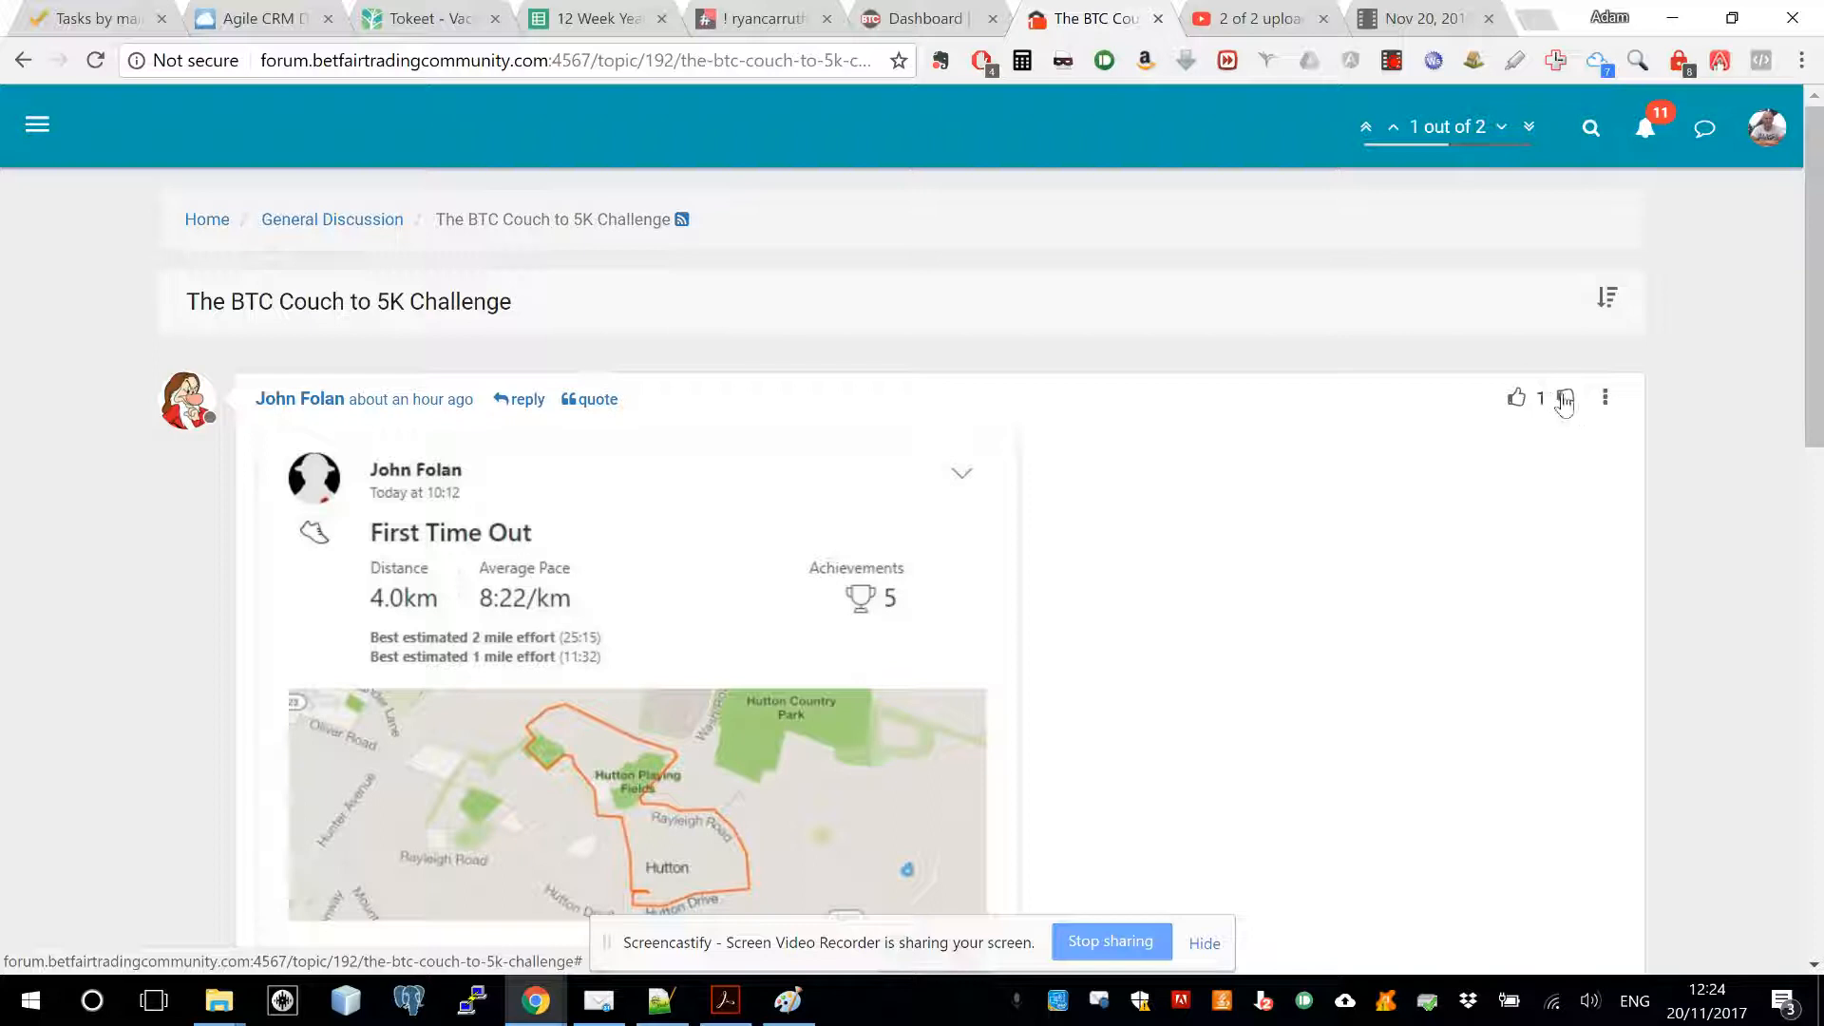
pyautogui.moveTo(1567, 401)
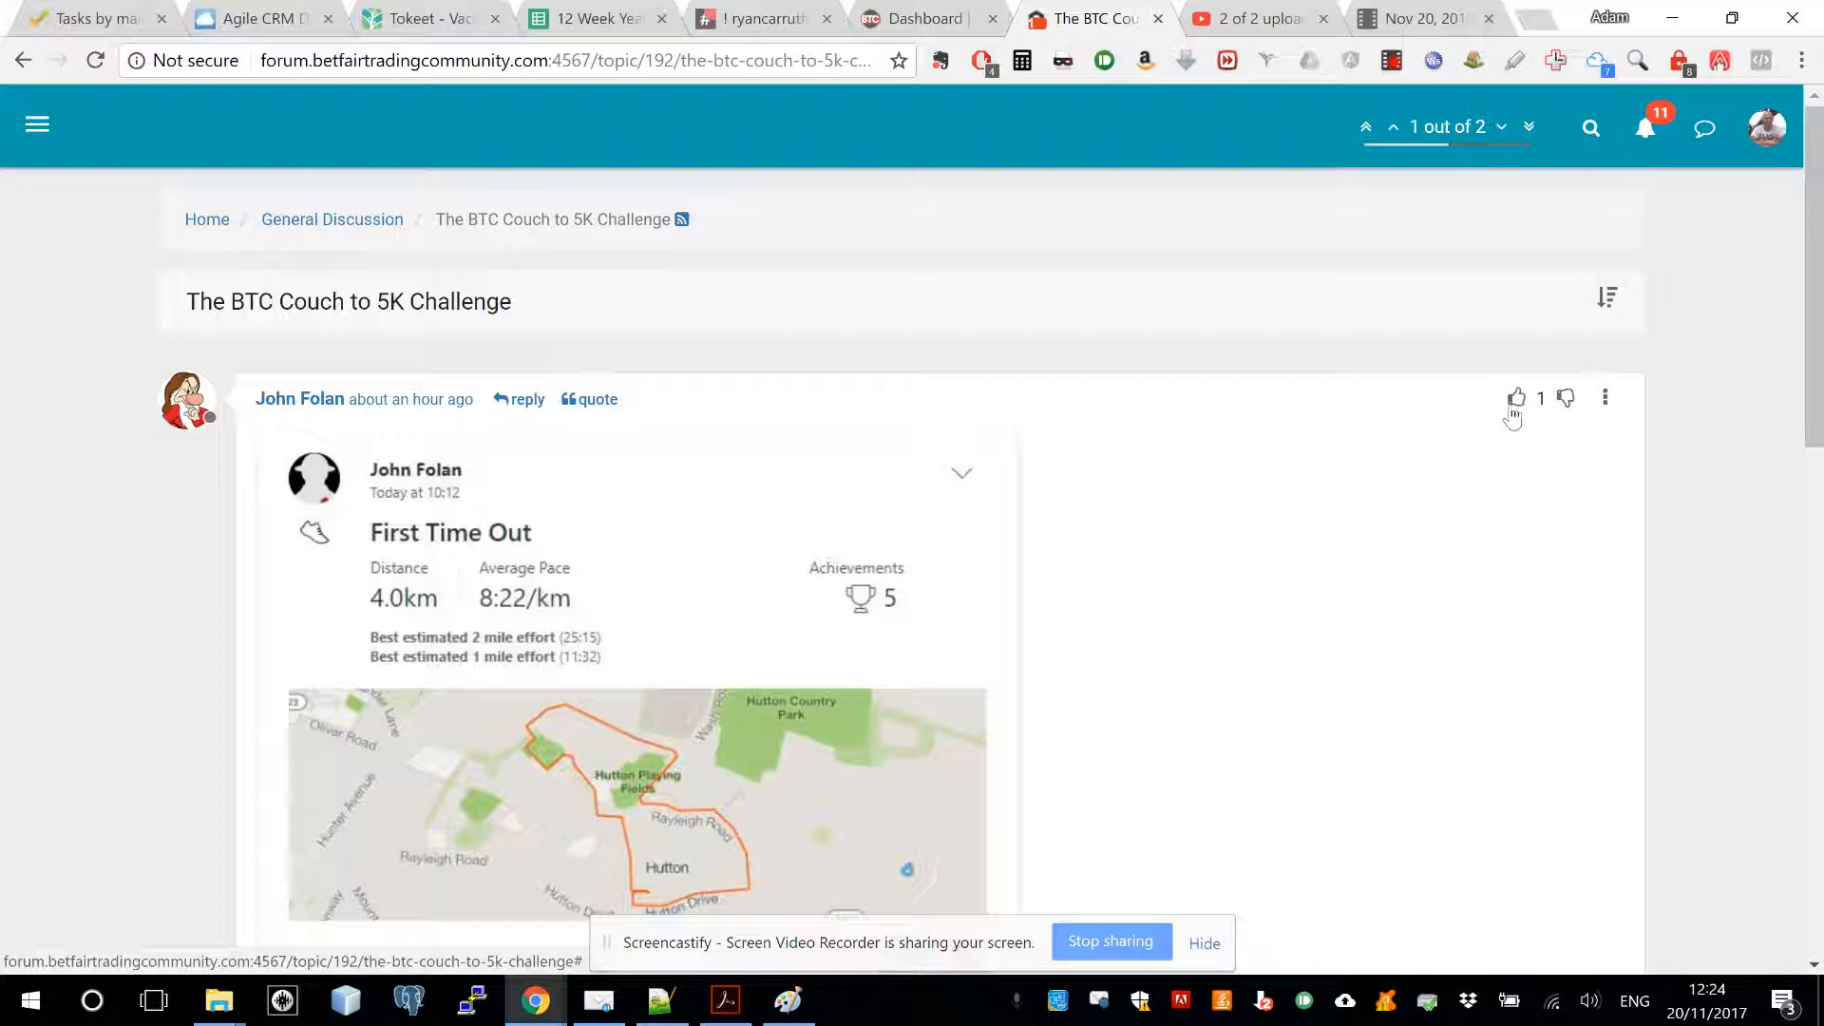
pyautogui.moveTo(1614, 502)
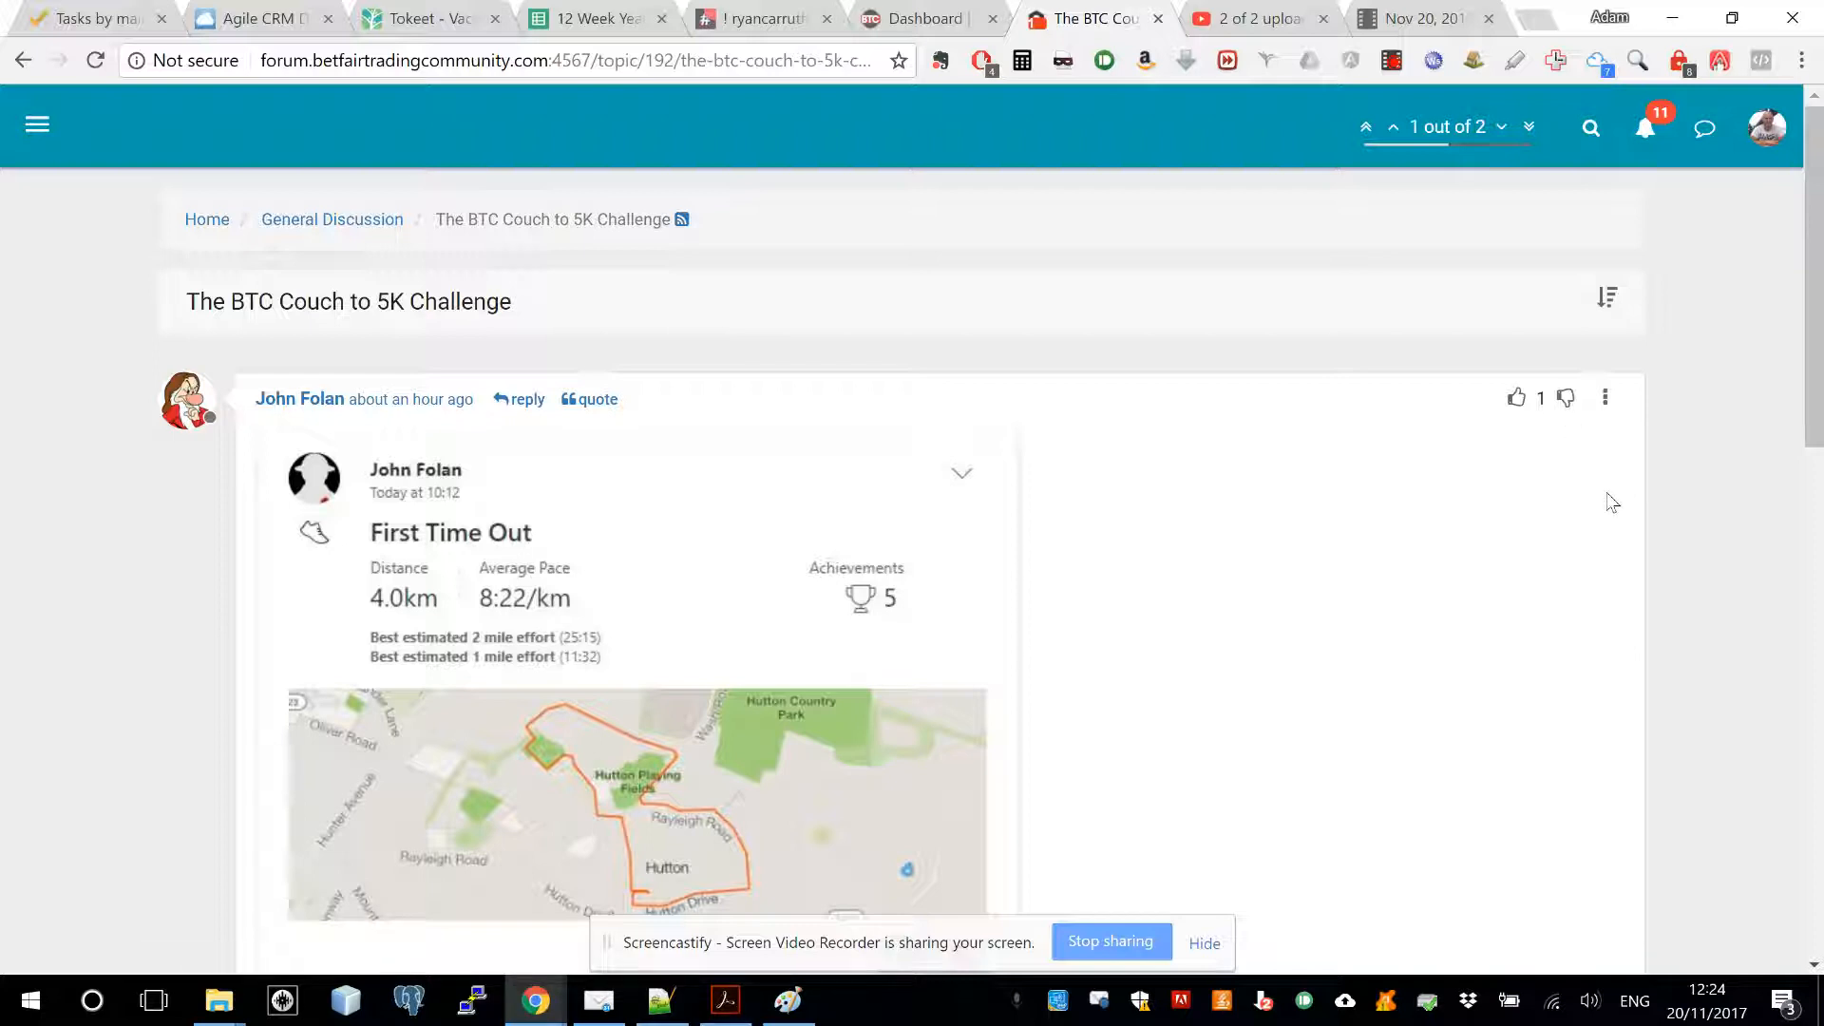
pyautogui.moveTo(1542, 505)
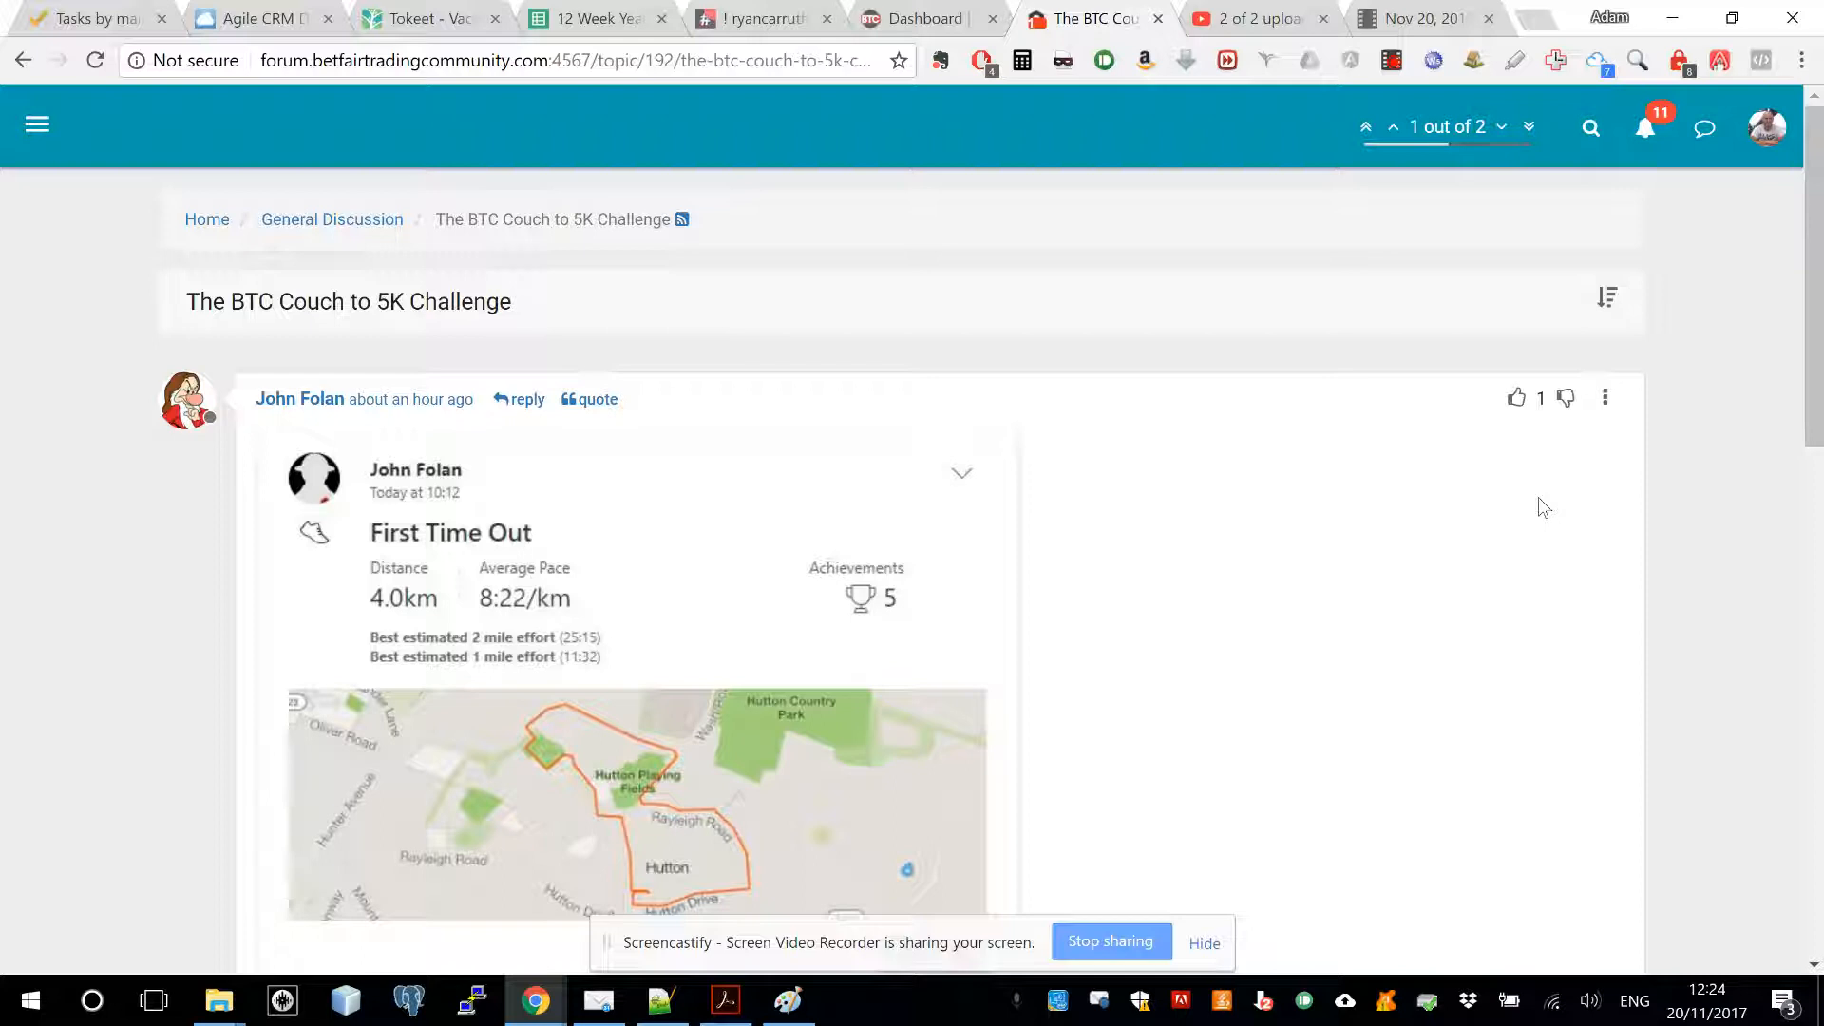
pyautogui.moveTo(1516, 397)
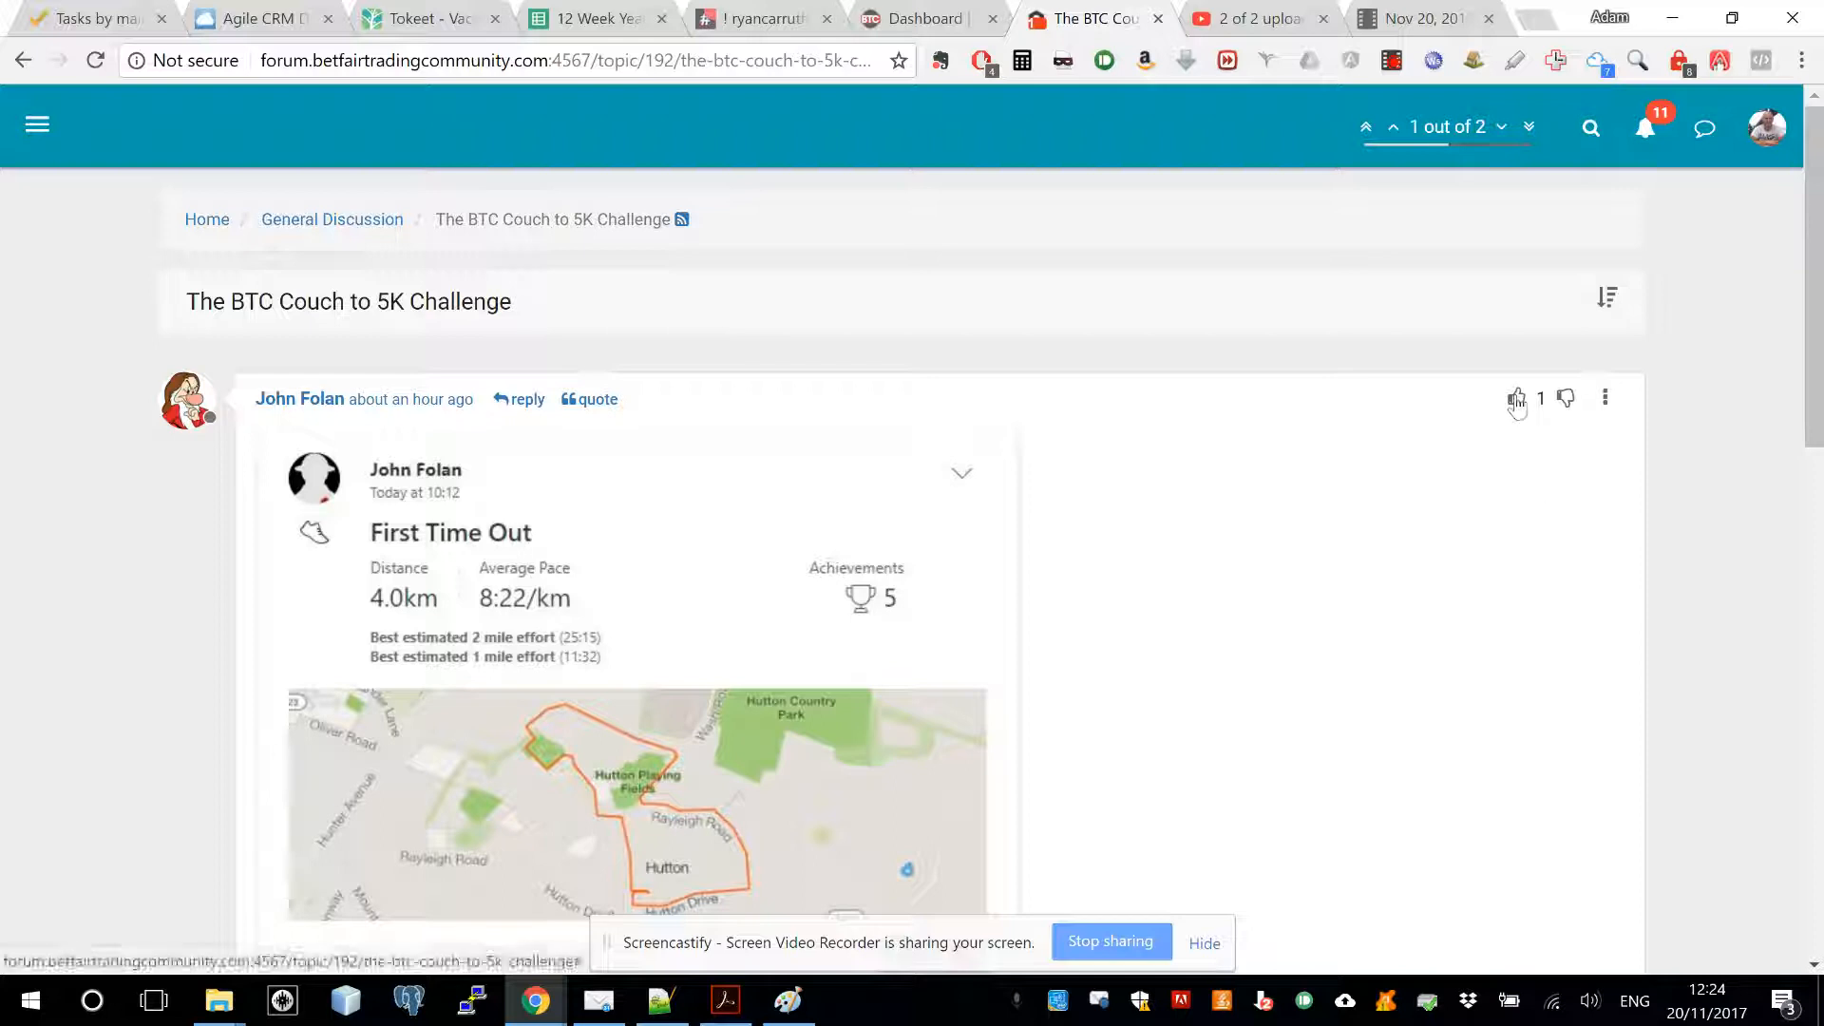
pyautogui.click(1516, 398)
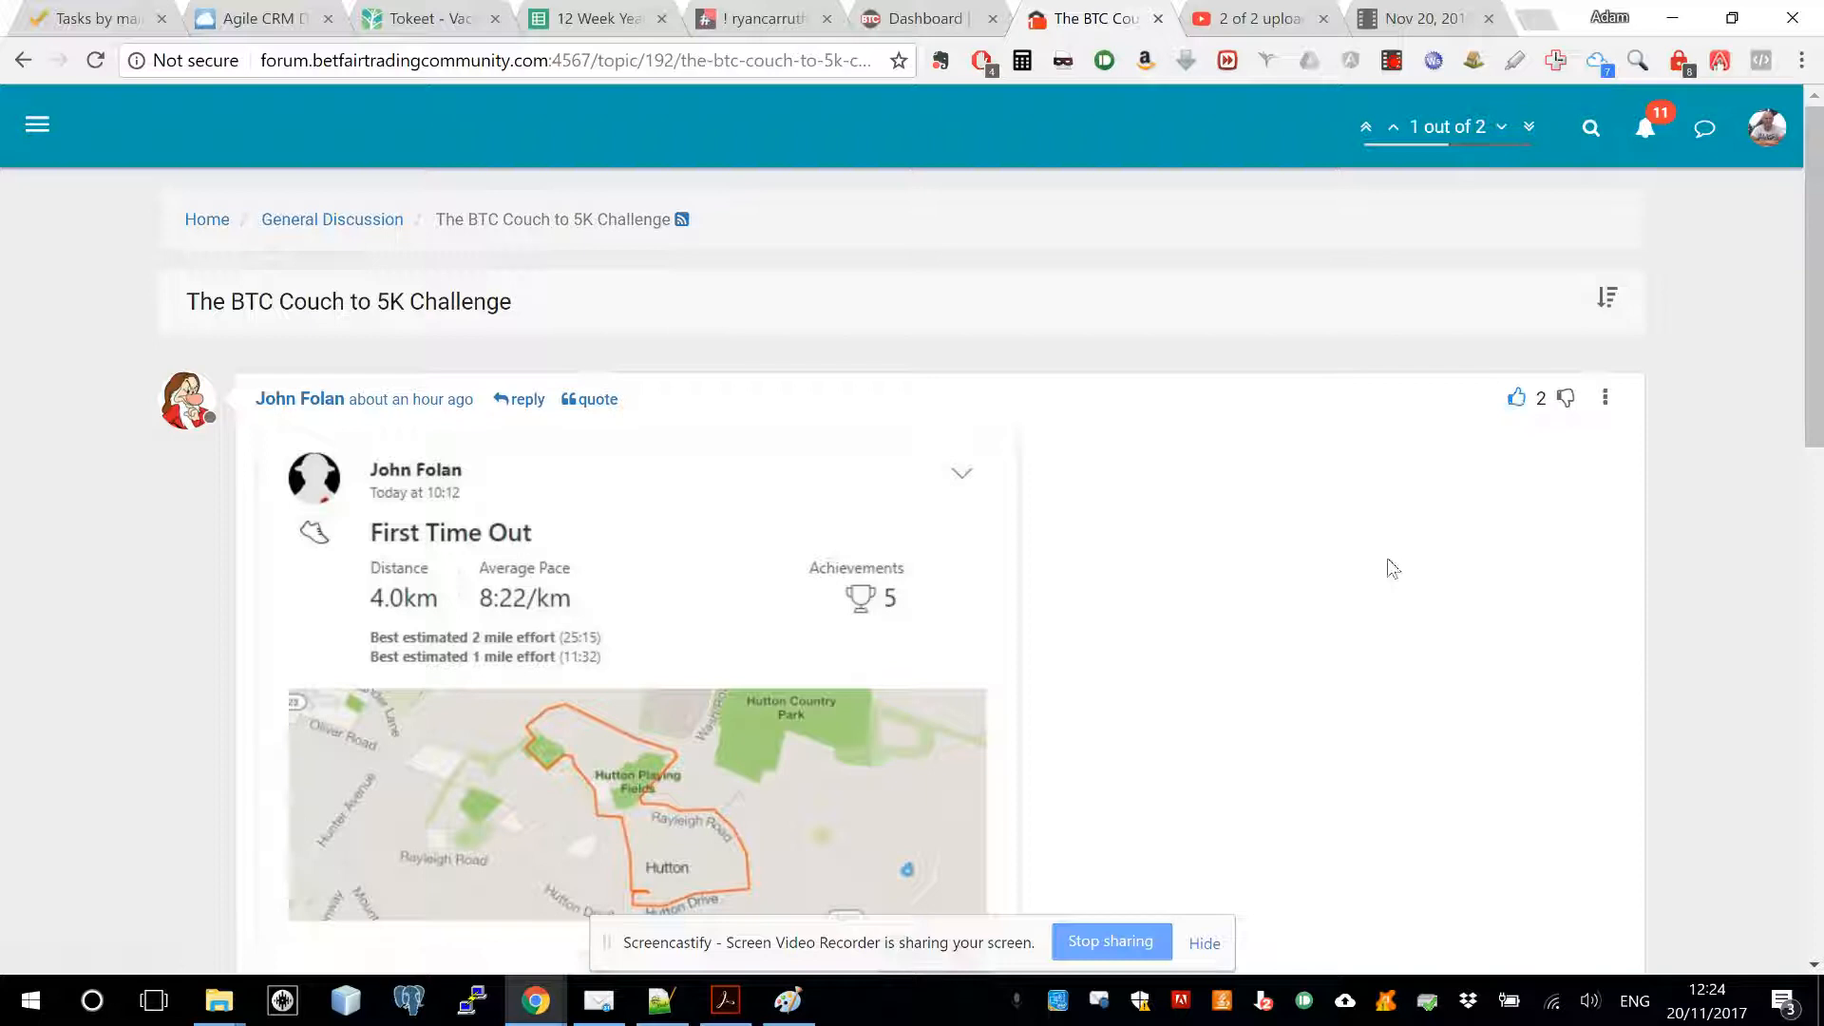
pyautogui.moveTo(1459, 527)
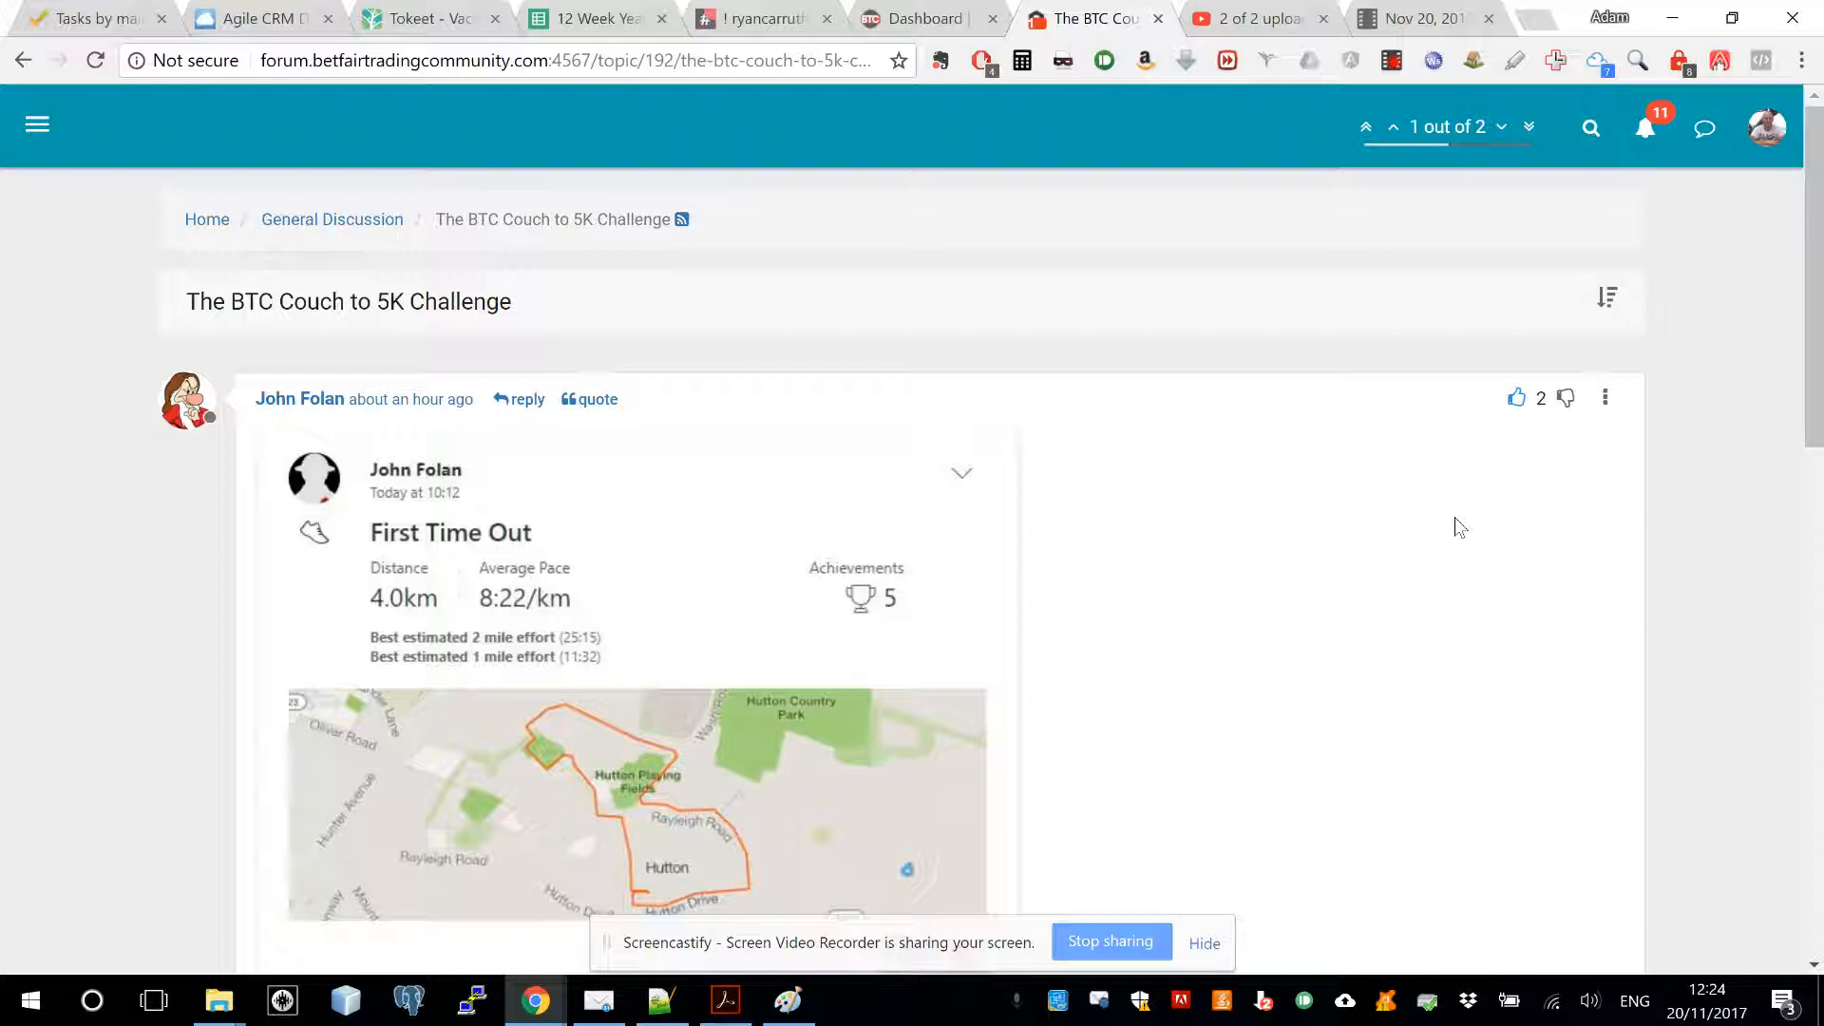
pyautogui.click(570, 61)
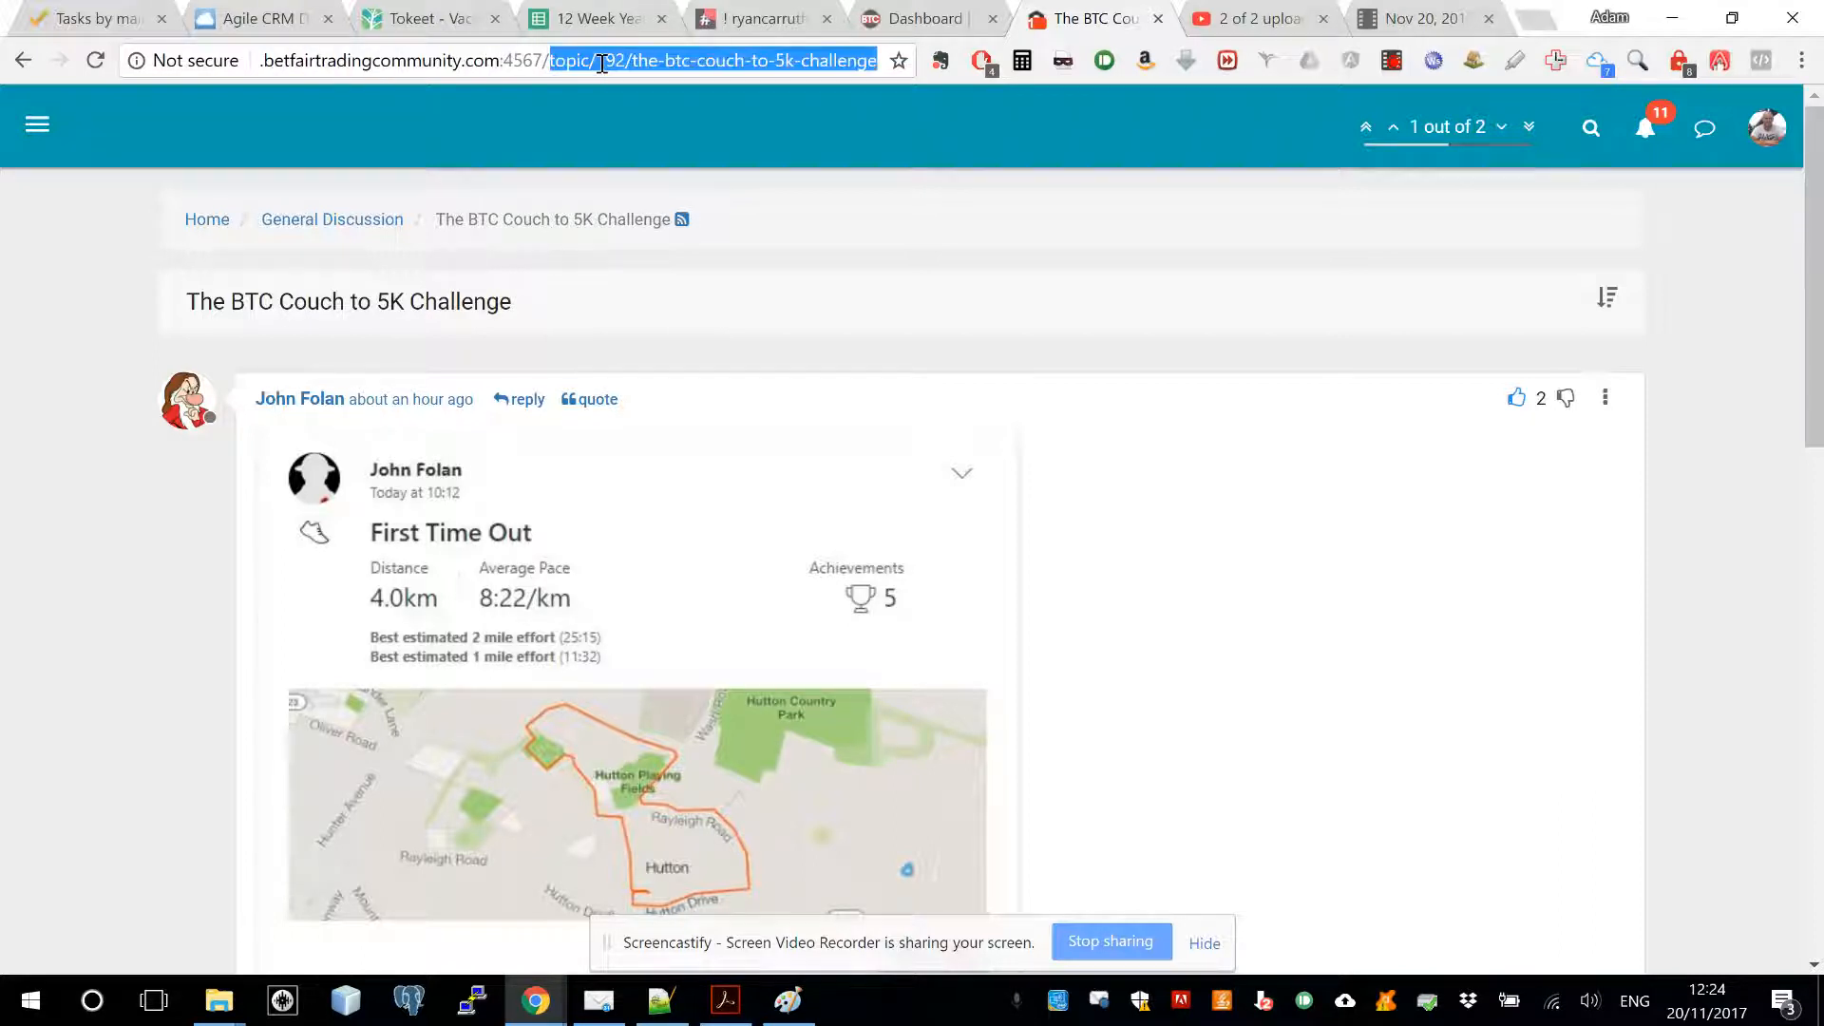
# - Load forum.betfairtradingcommunity.com:4567/points to show the members' points leaderboard
pyautogui.write('forum.betfairtradingcommunity.com:4567/points')
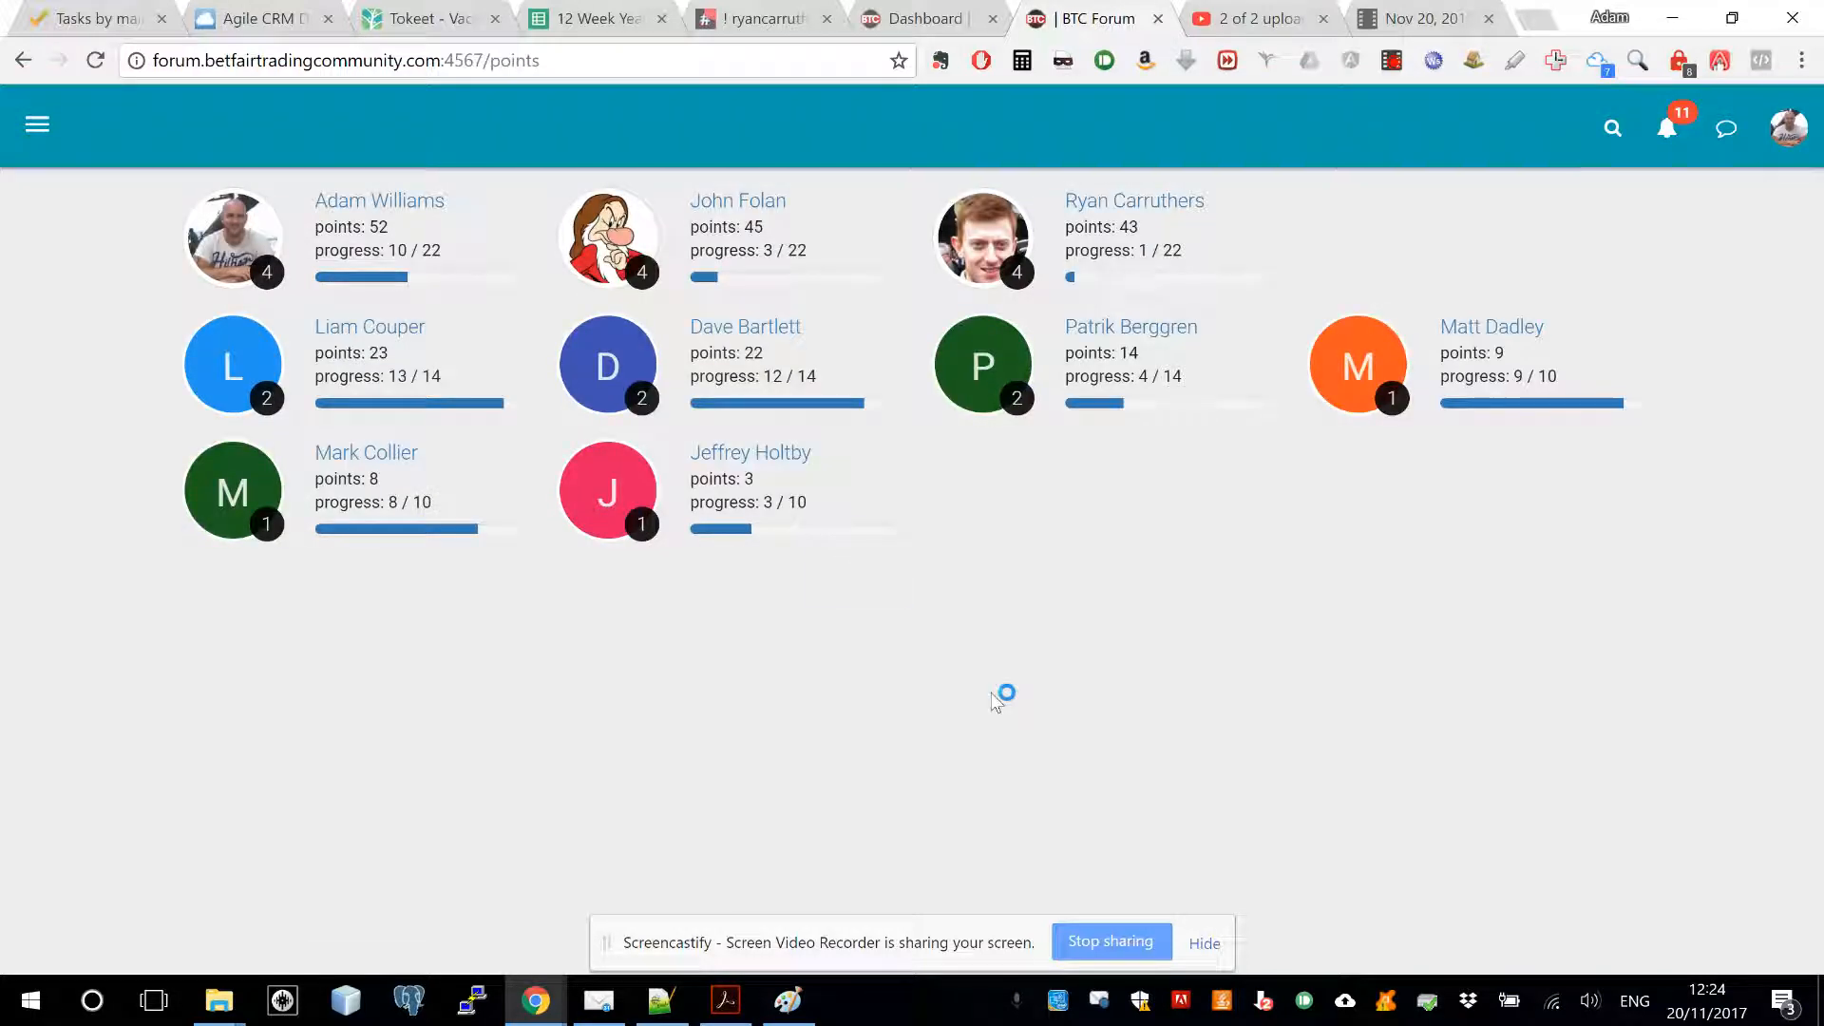
pyautogui.moveTo(498, 251)
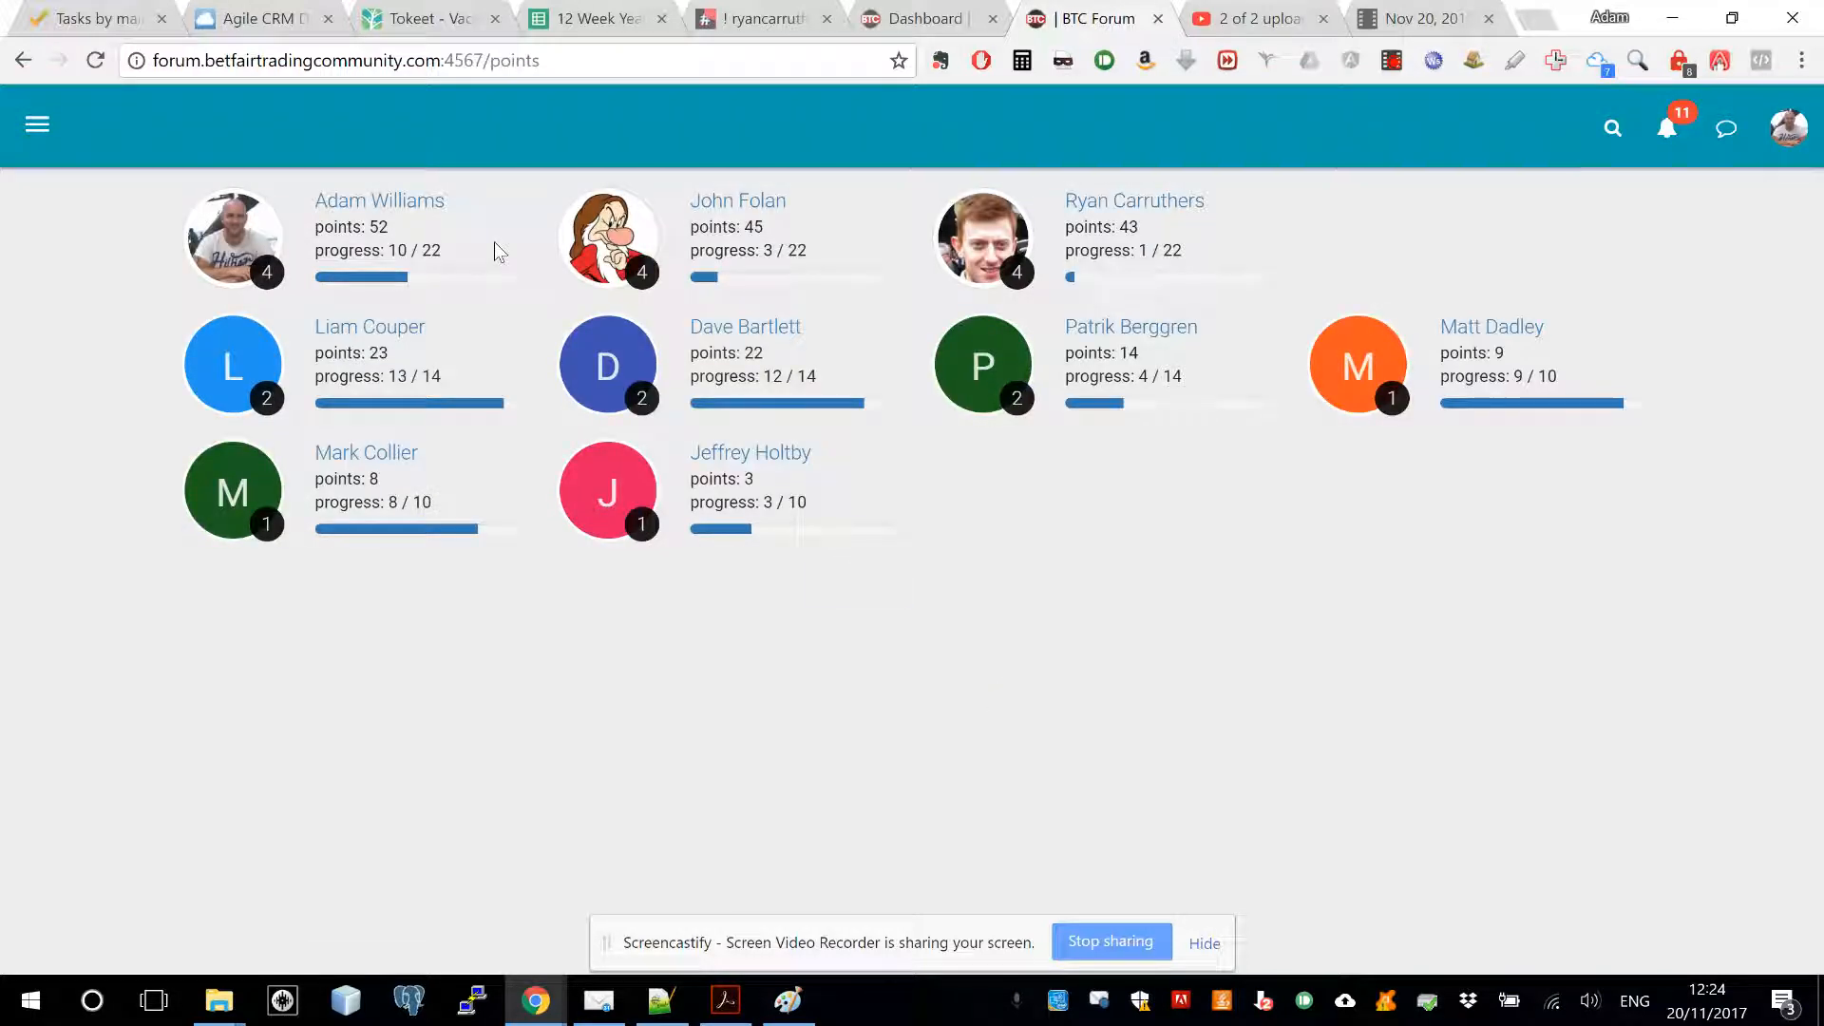
pyautogui.moveTo(927, 268)
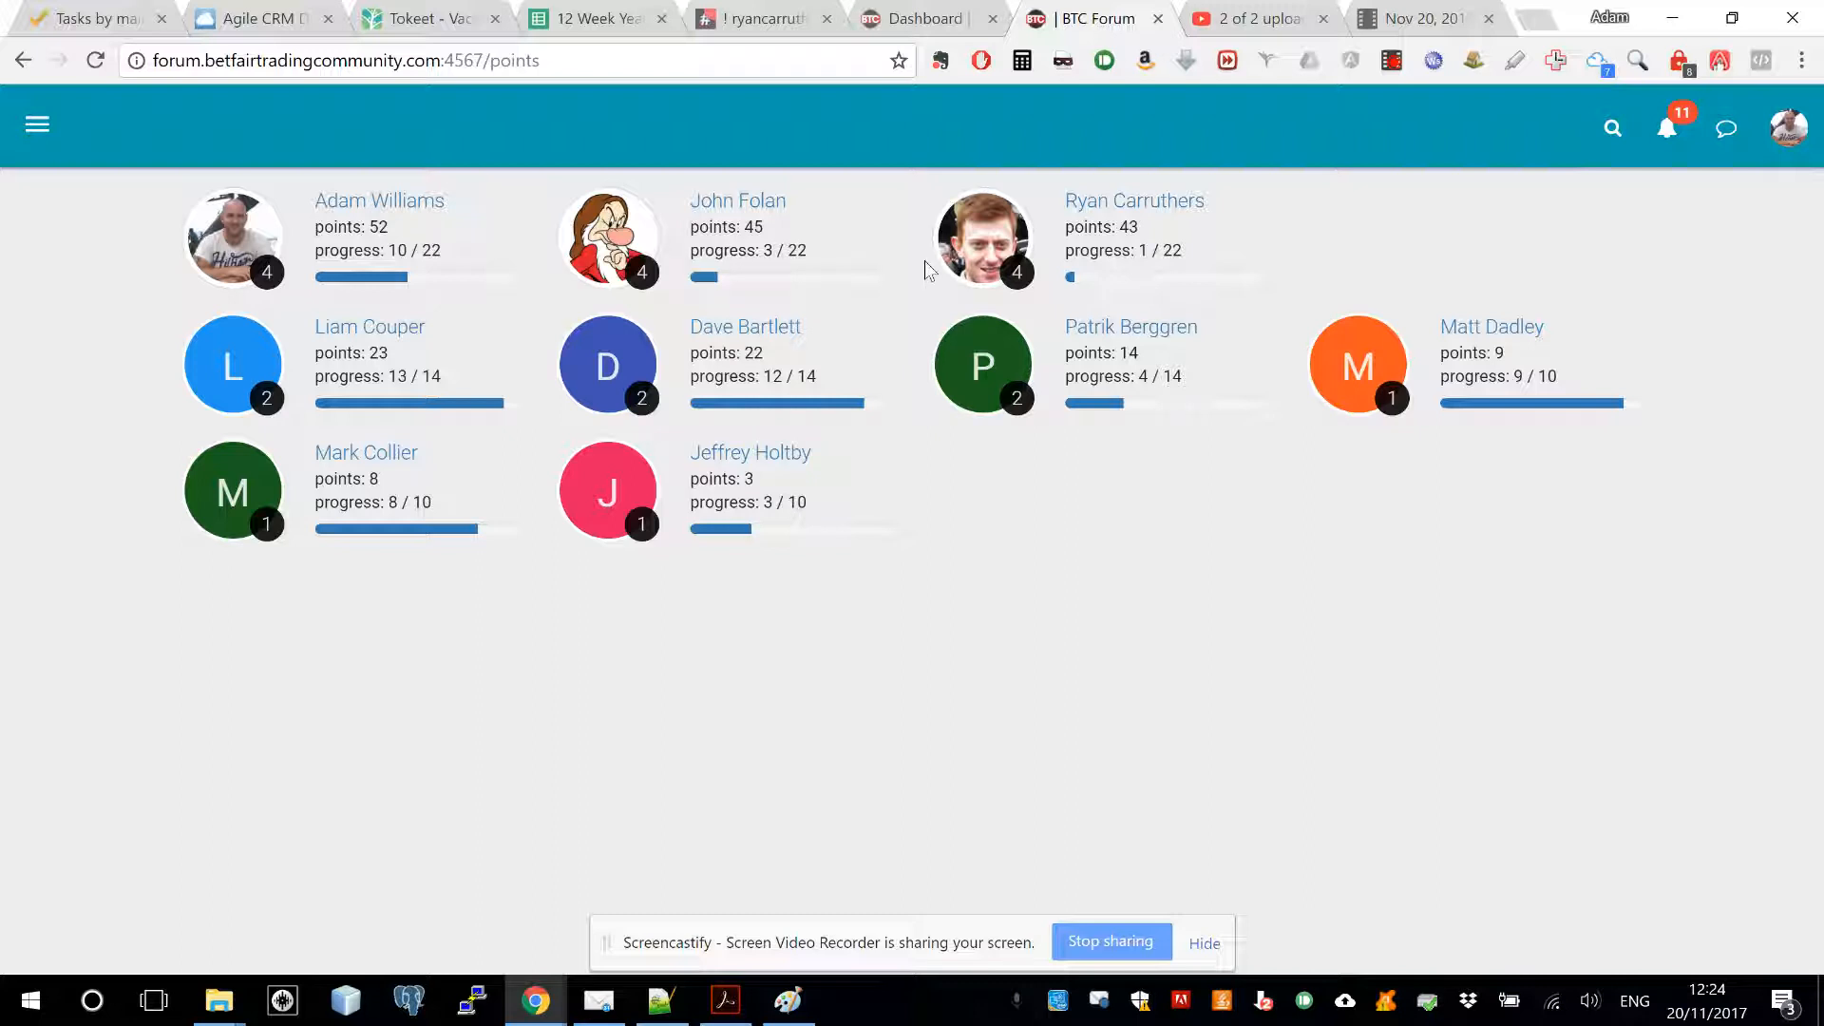
pyautogui.moveTo(285, 220)
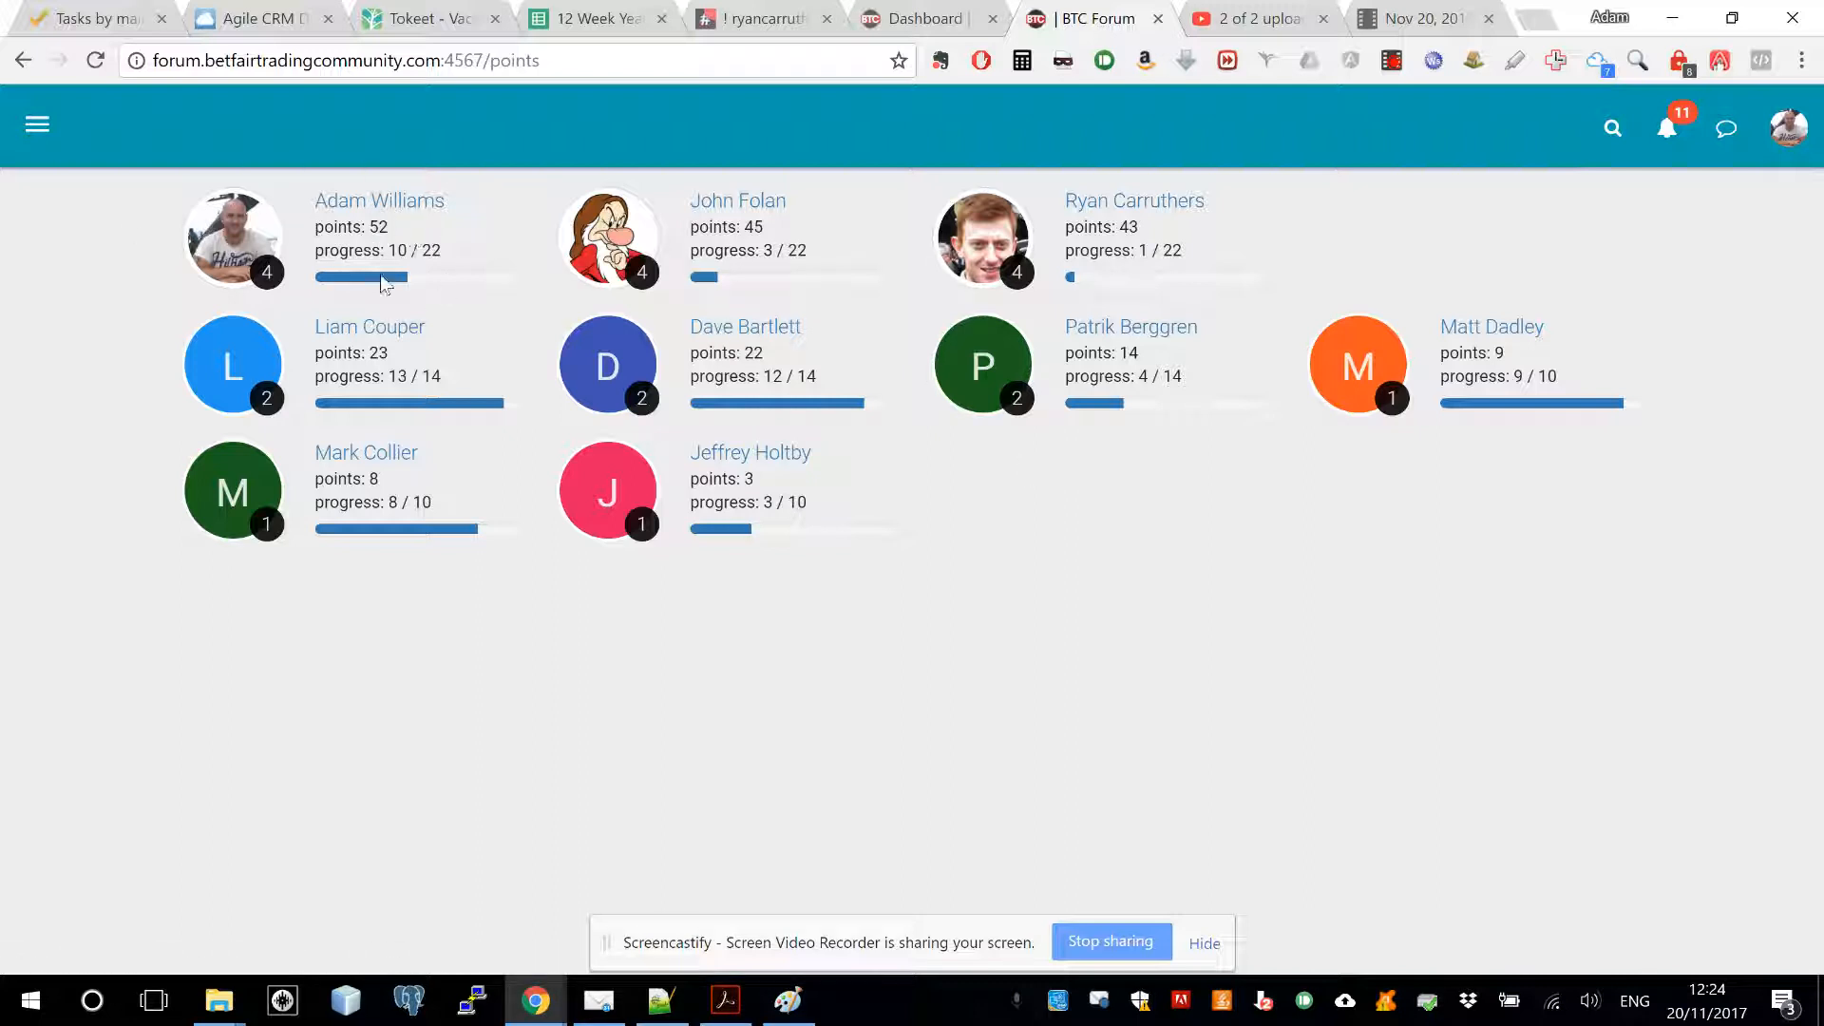
pyautogui.moveTo(1307, 764)
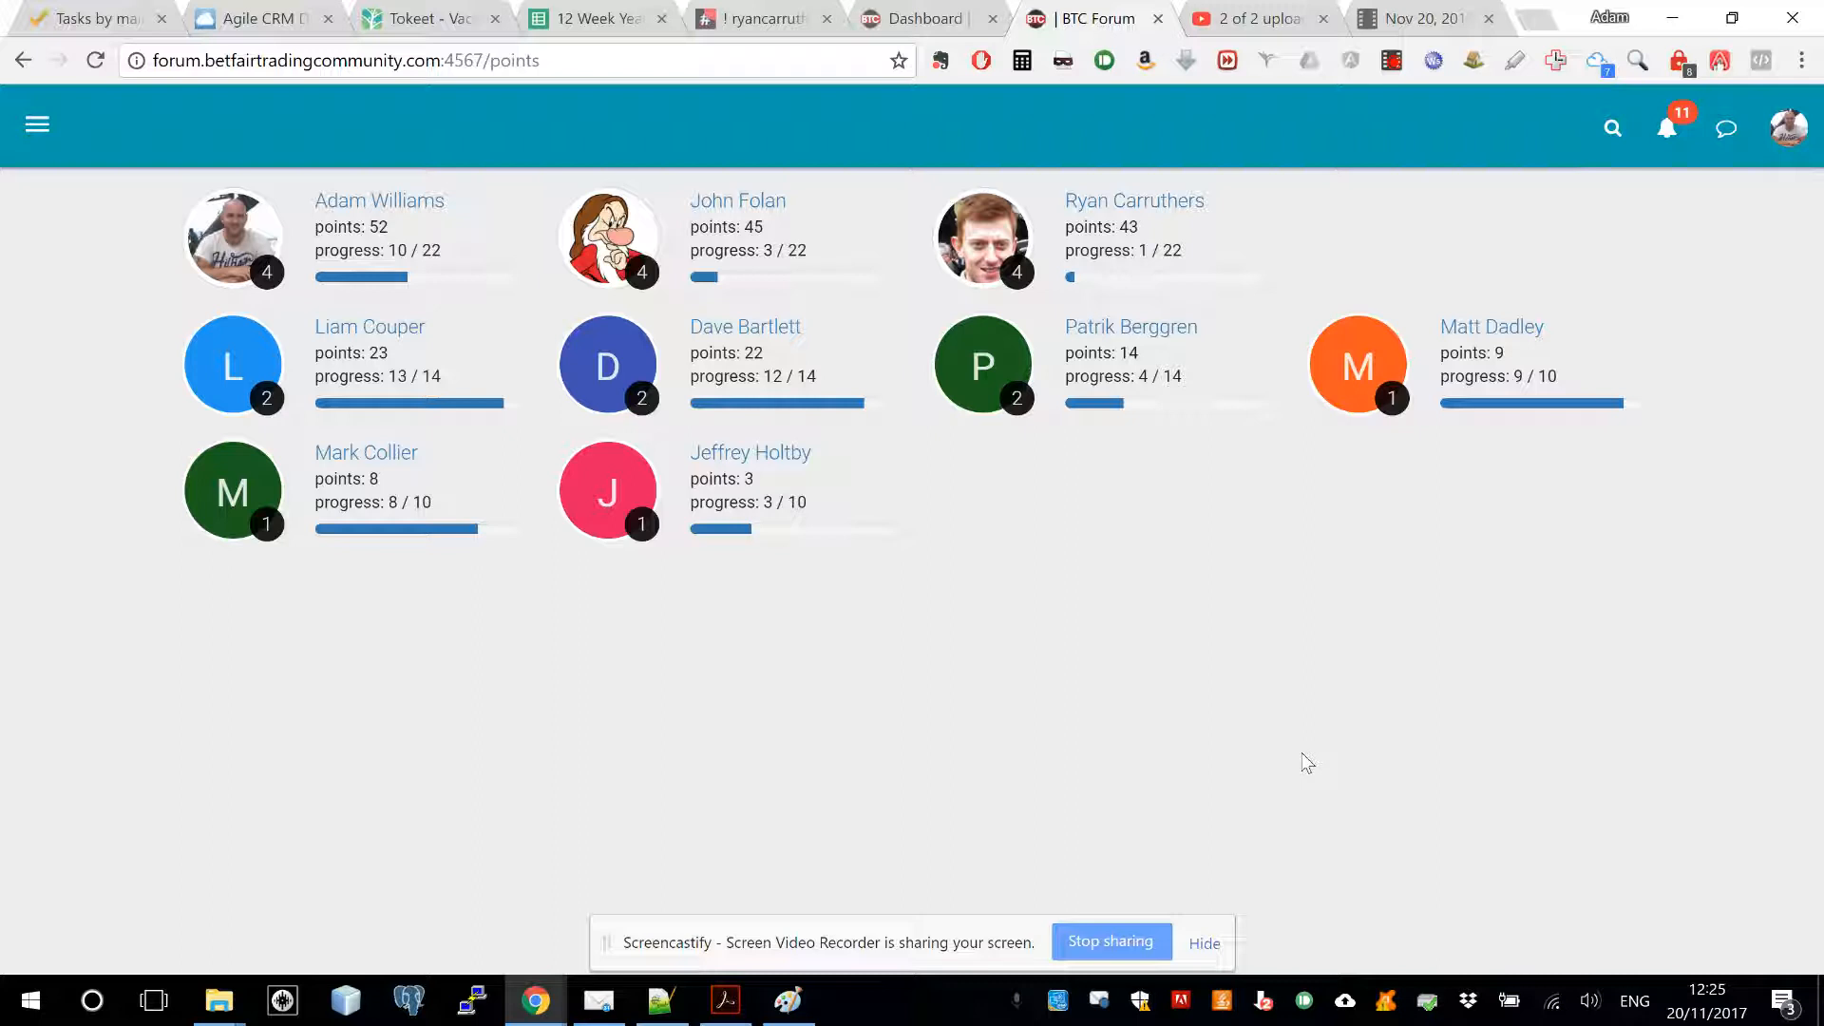
pyautogui.moveTo(866, 425)
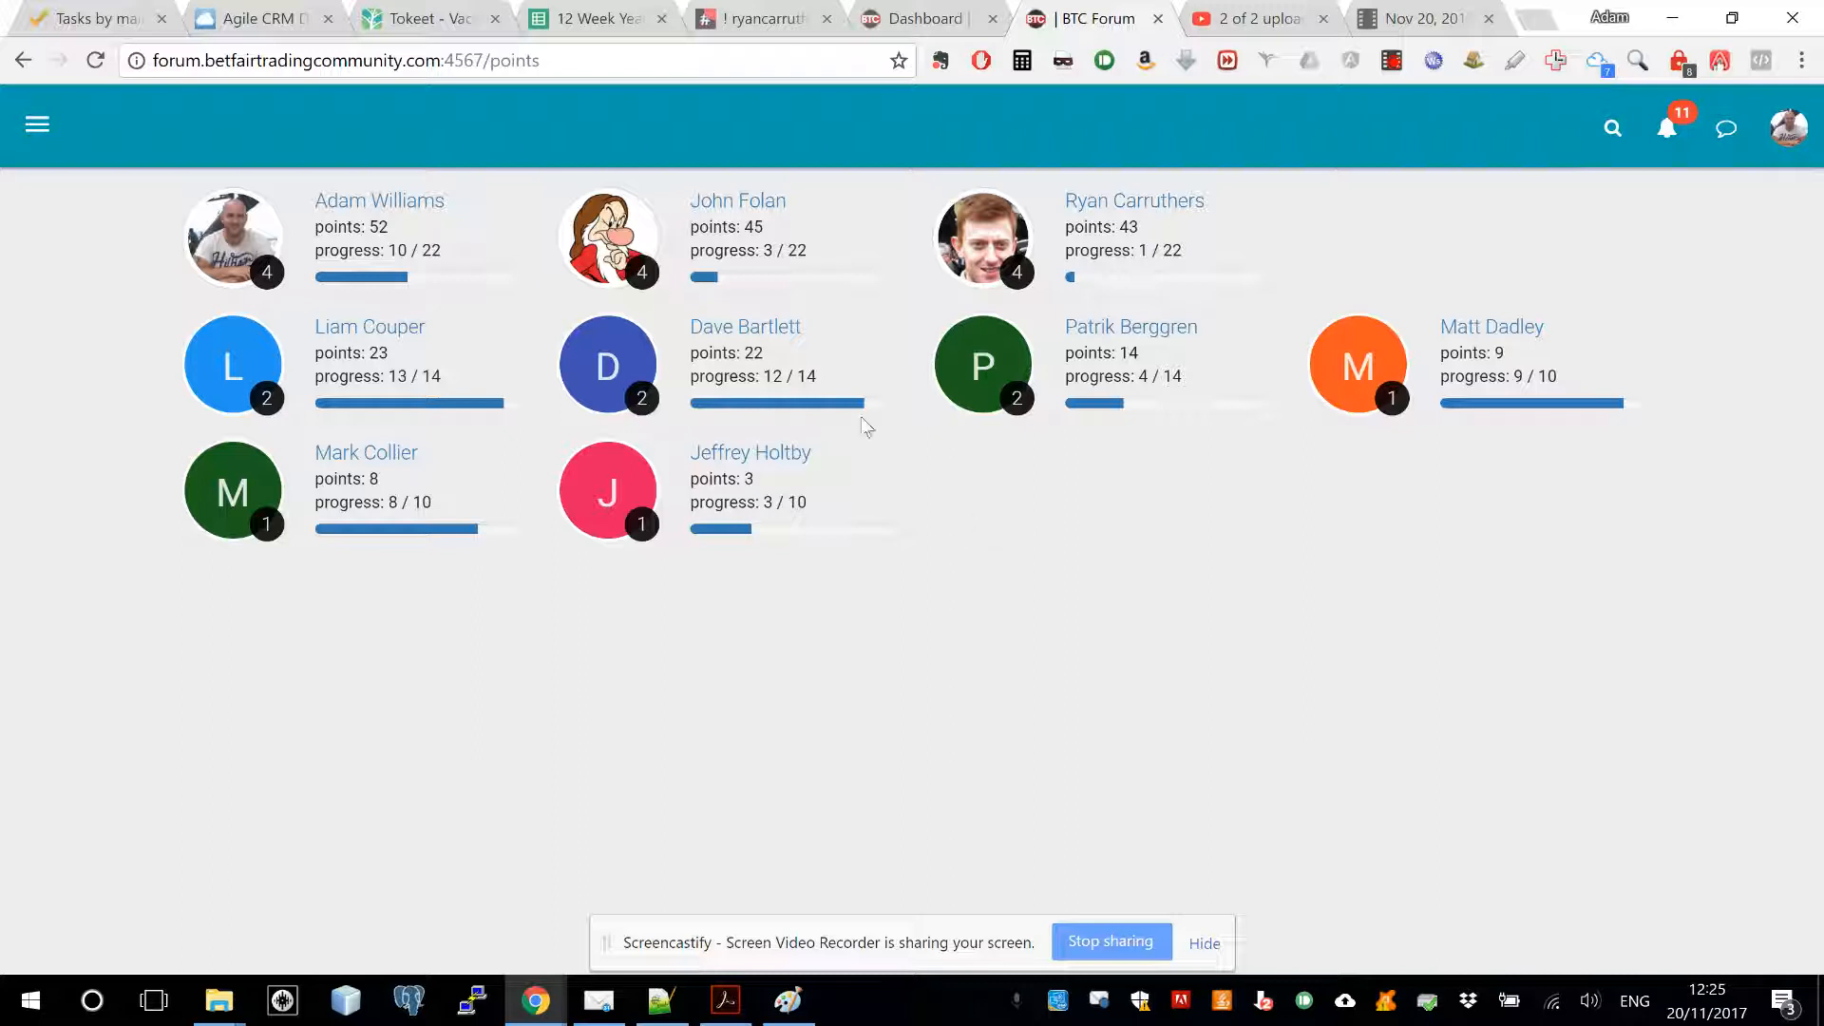
pyautogui.moveTo(344, 258)
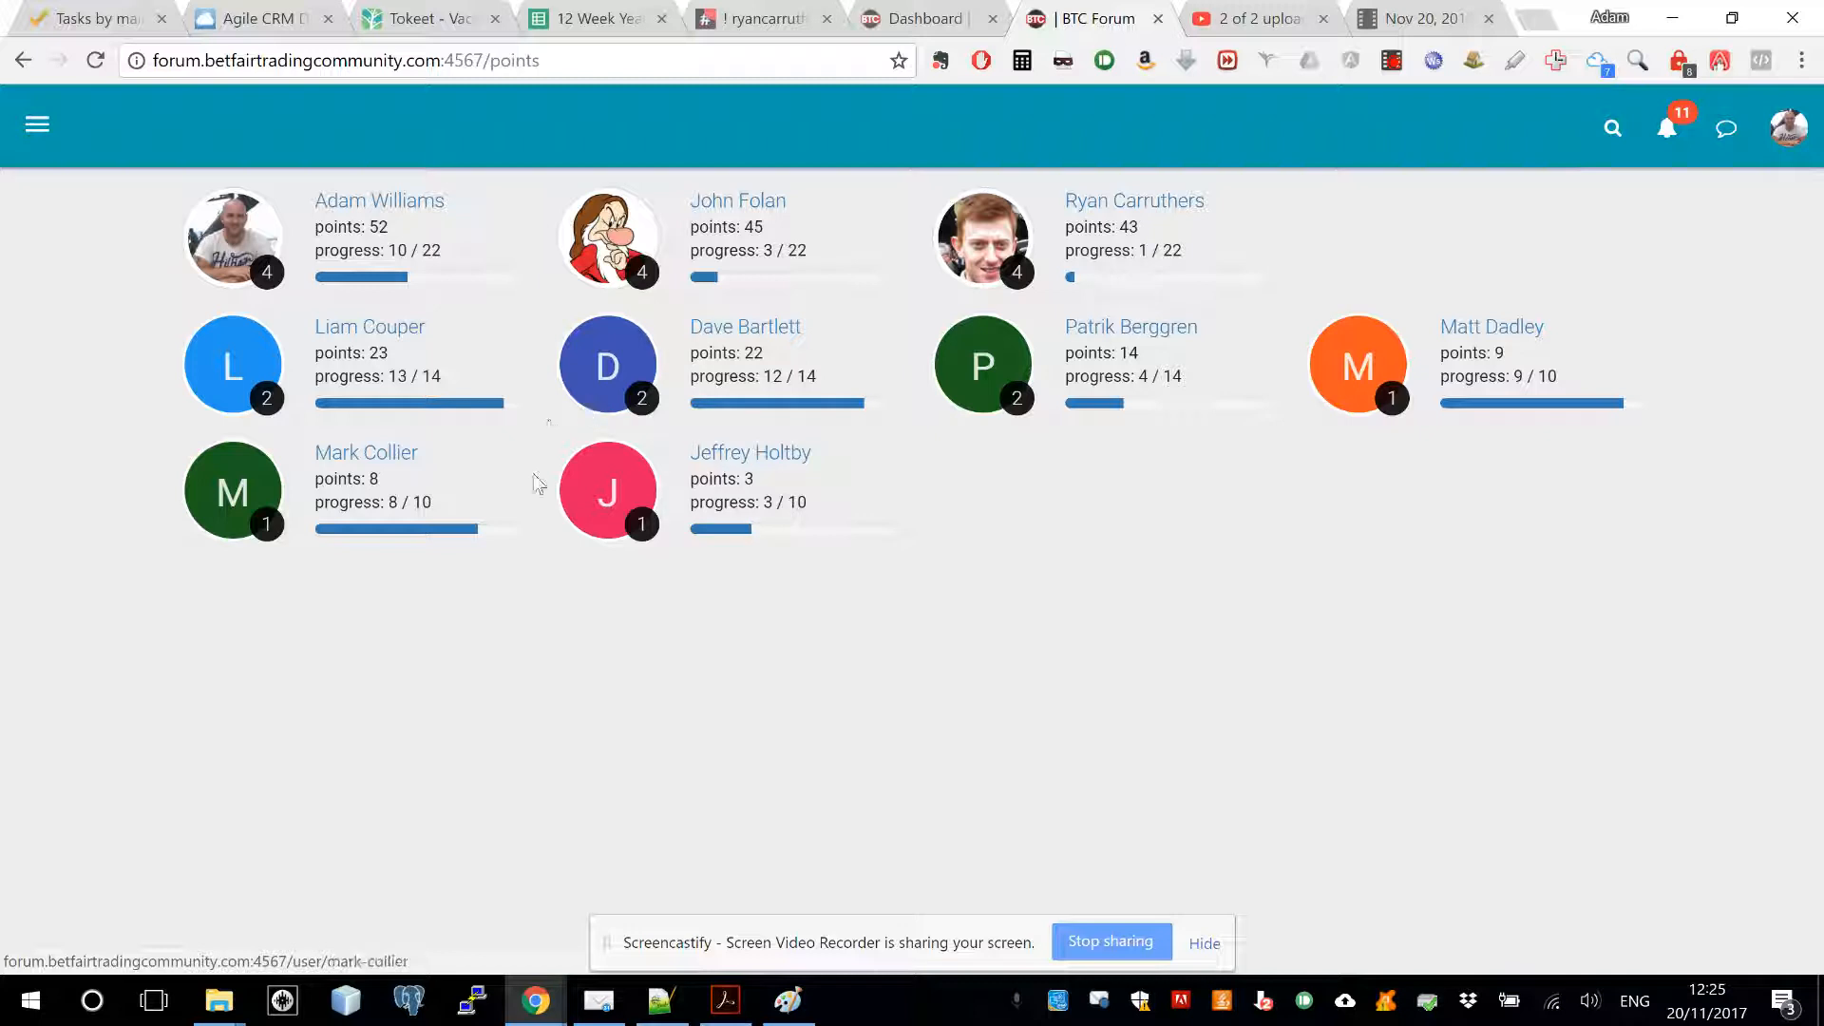
pyautogui.moveTo(610, 536)
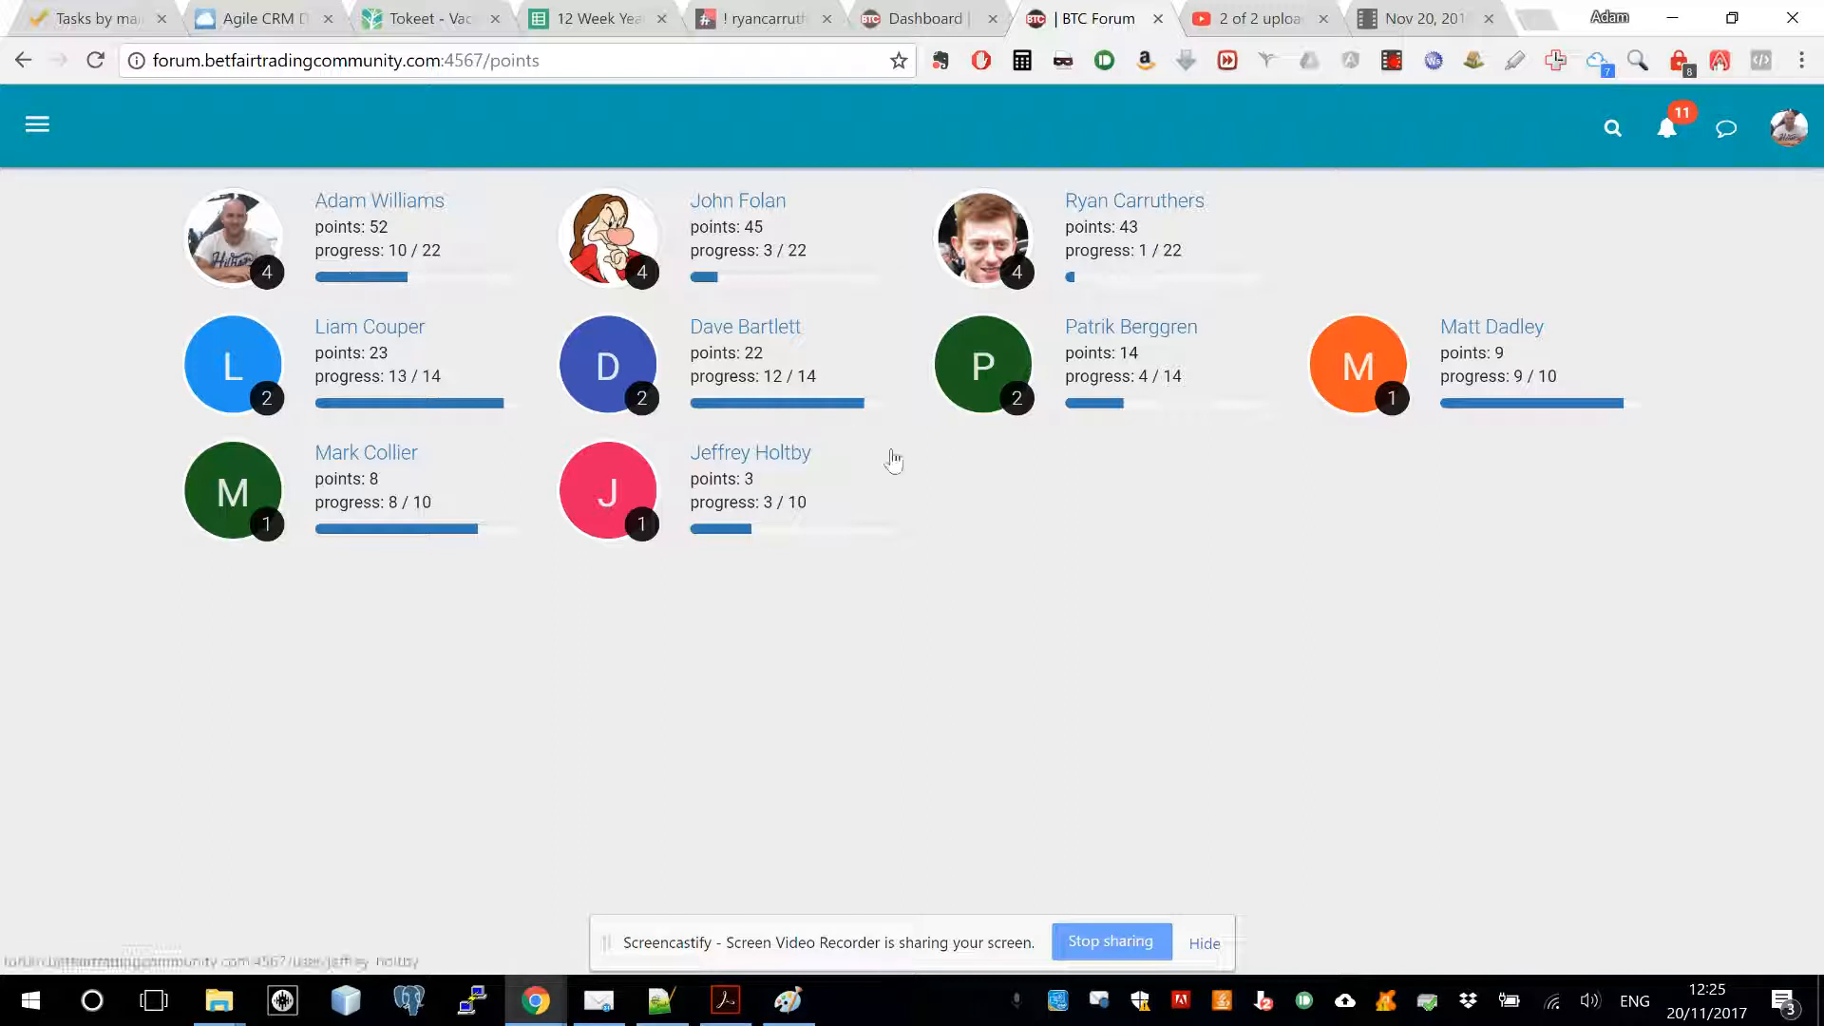
pyautogui.moveTo(1112, 572)
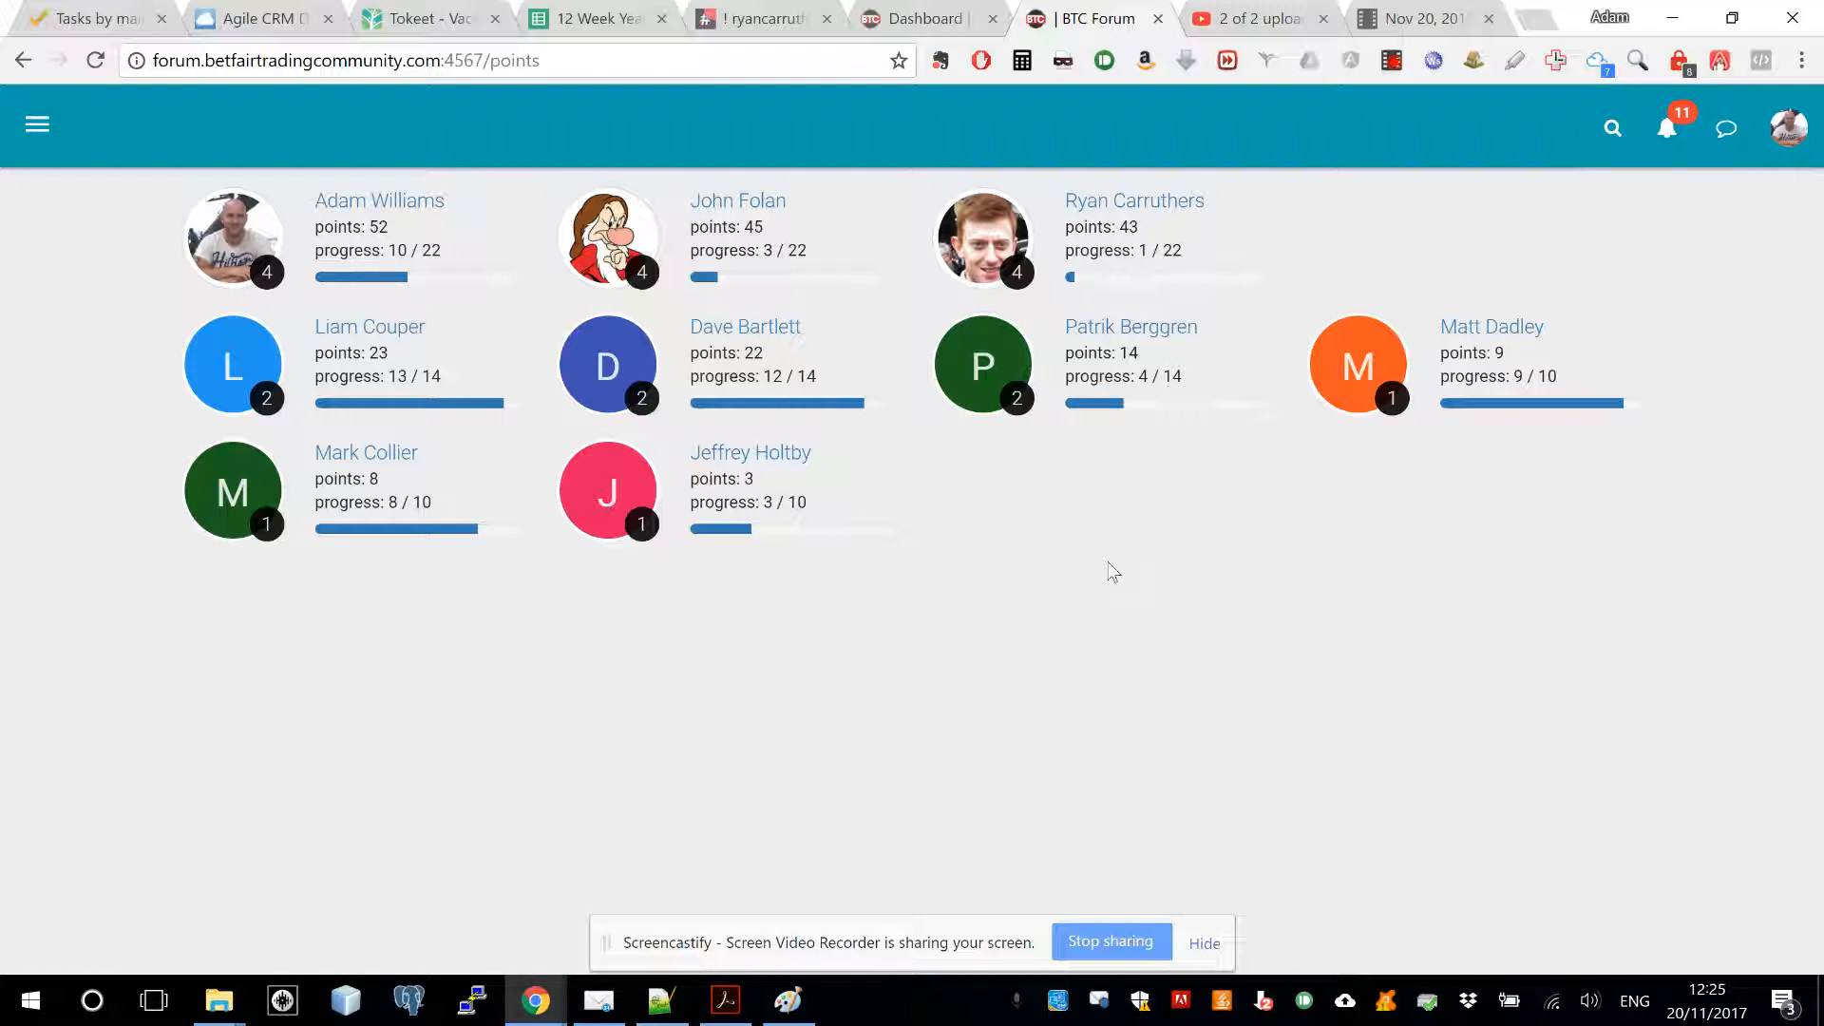
pyautogui.moveTo(1136, 570)
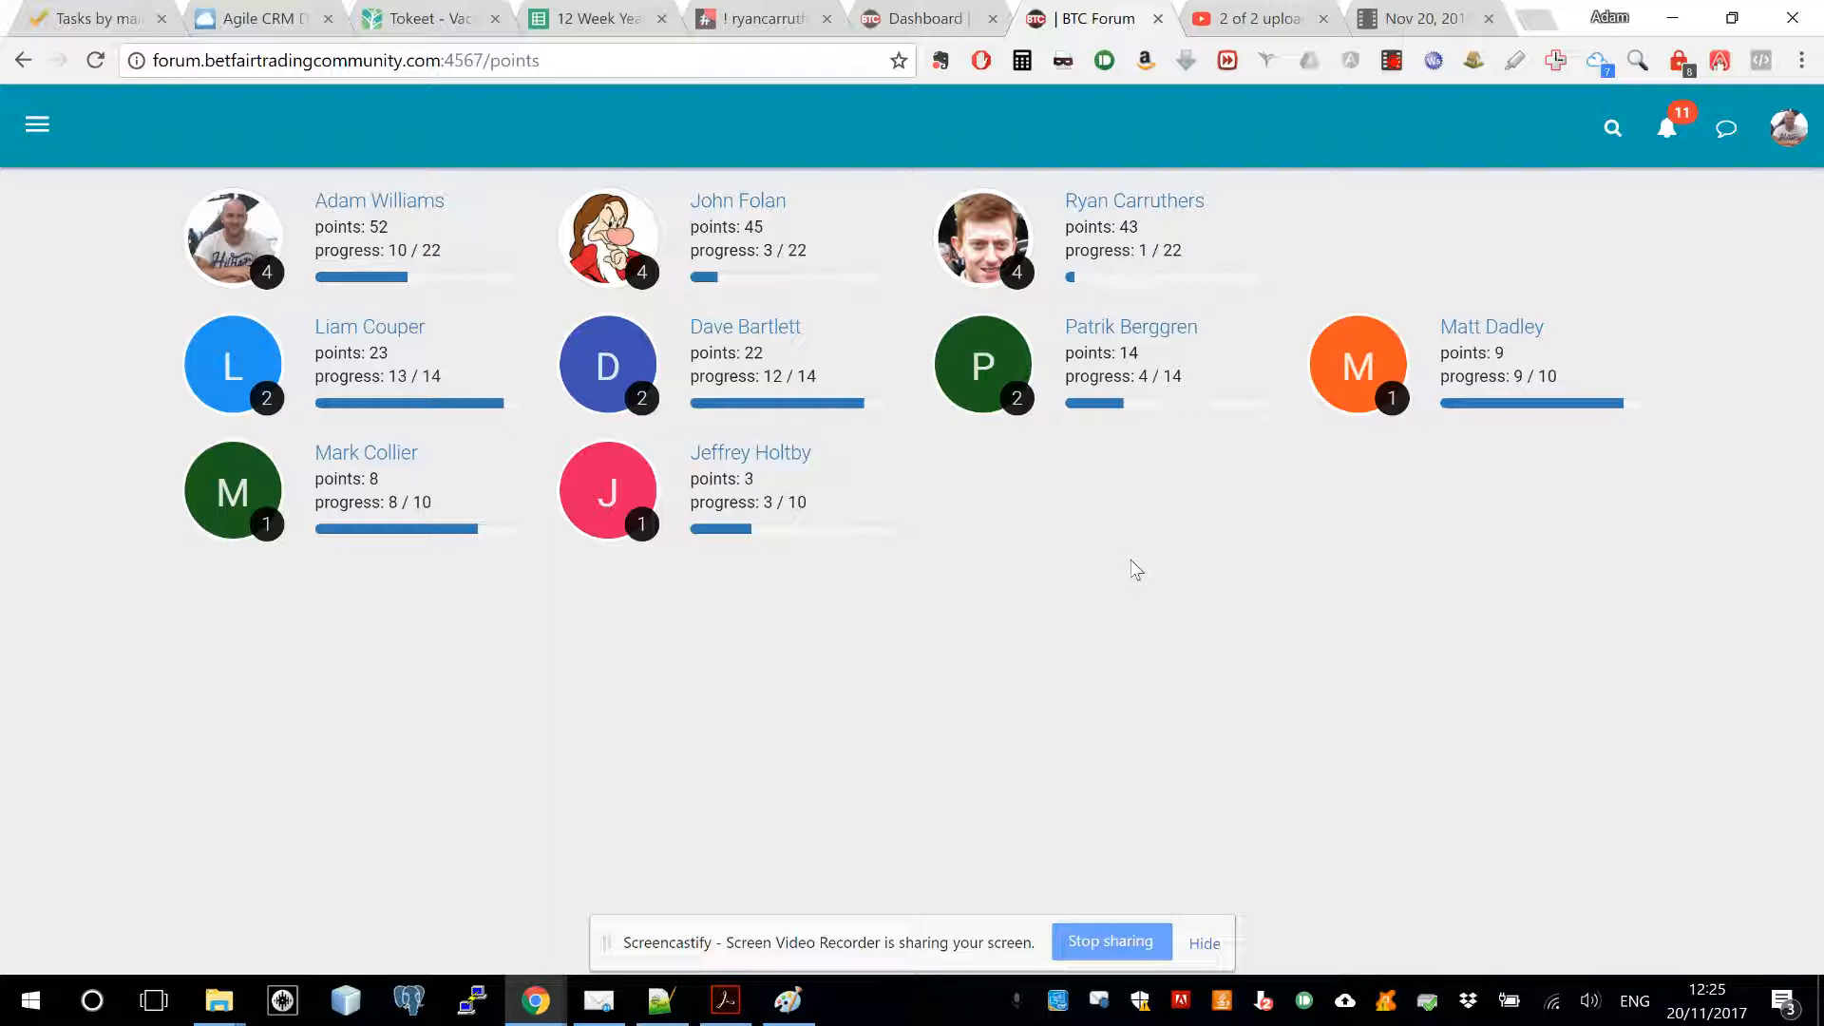